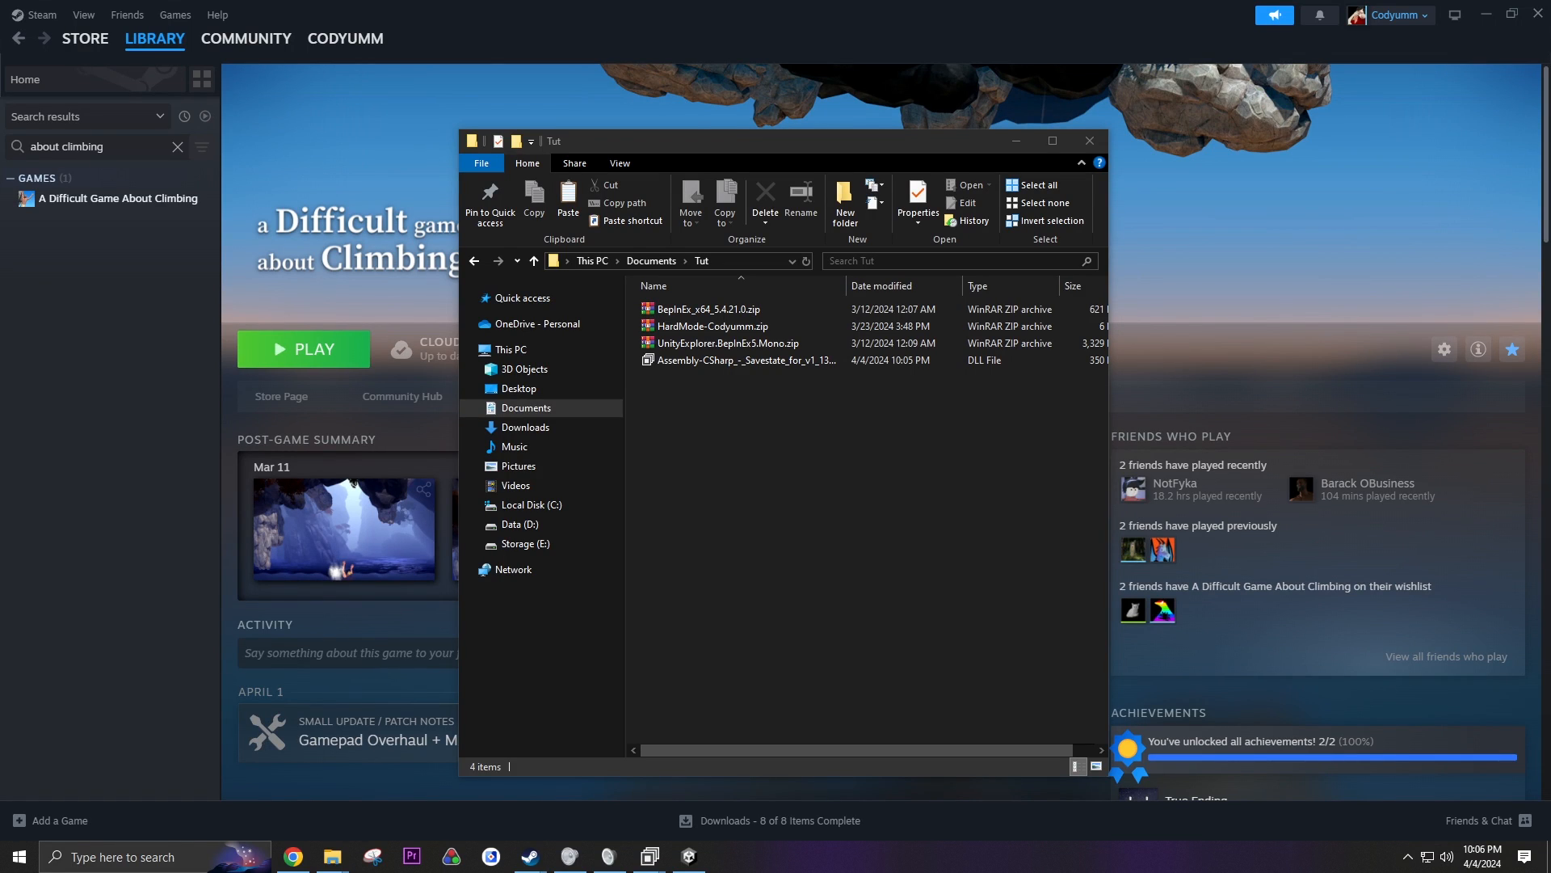
- Bring up the BepInEx 5.4.22 GitHub release and scroll to its Assets list
left_click(708, 309)
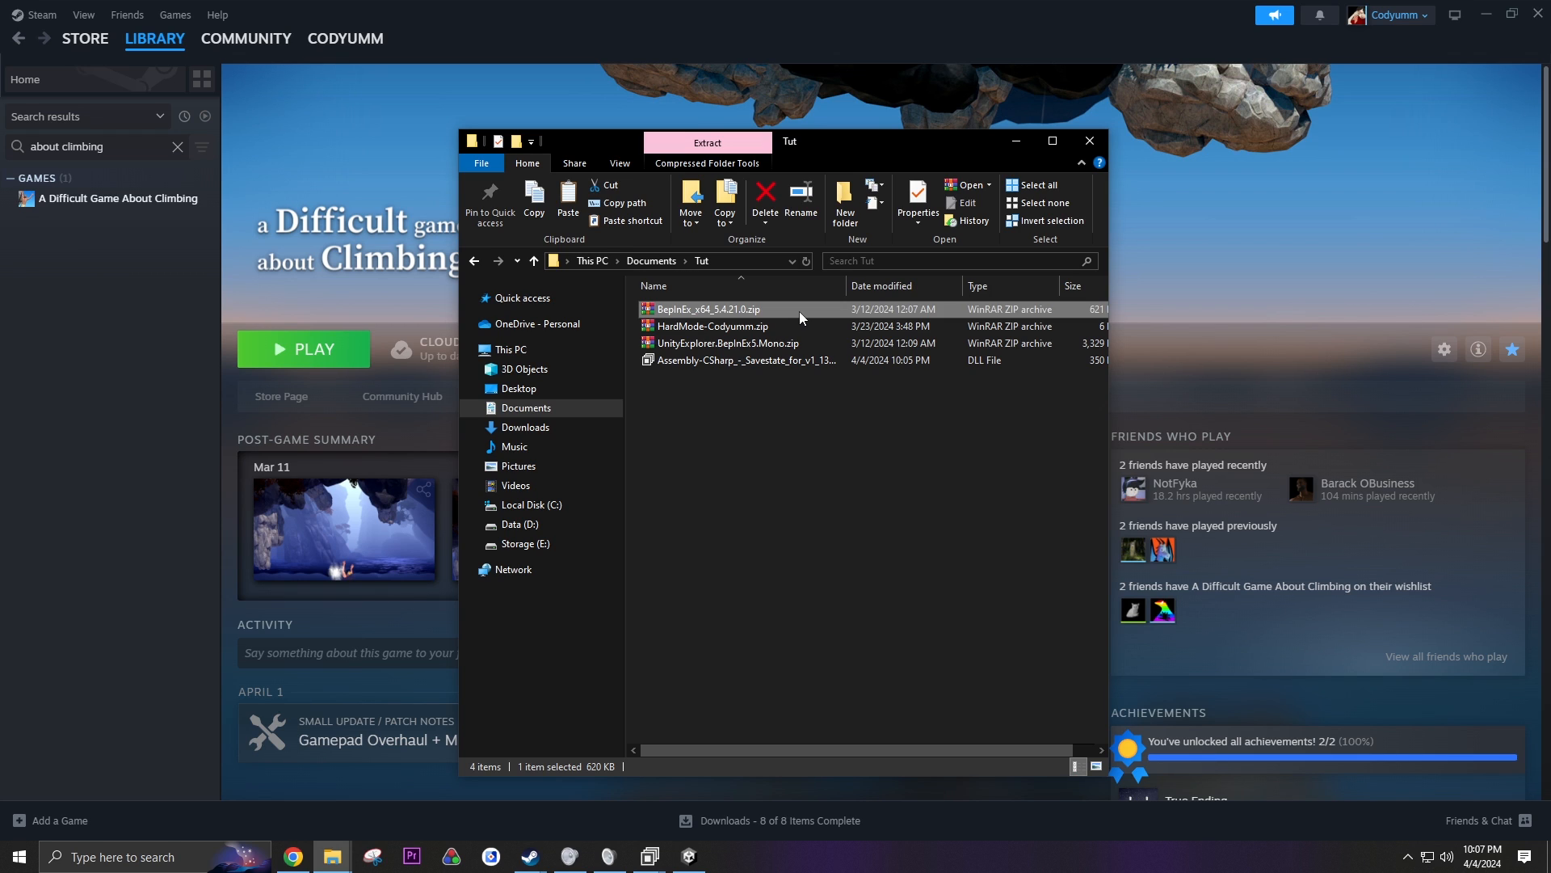
mouse_move(789, 373)
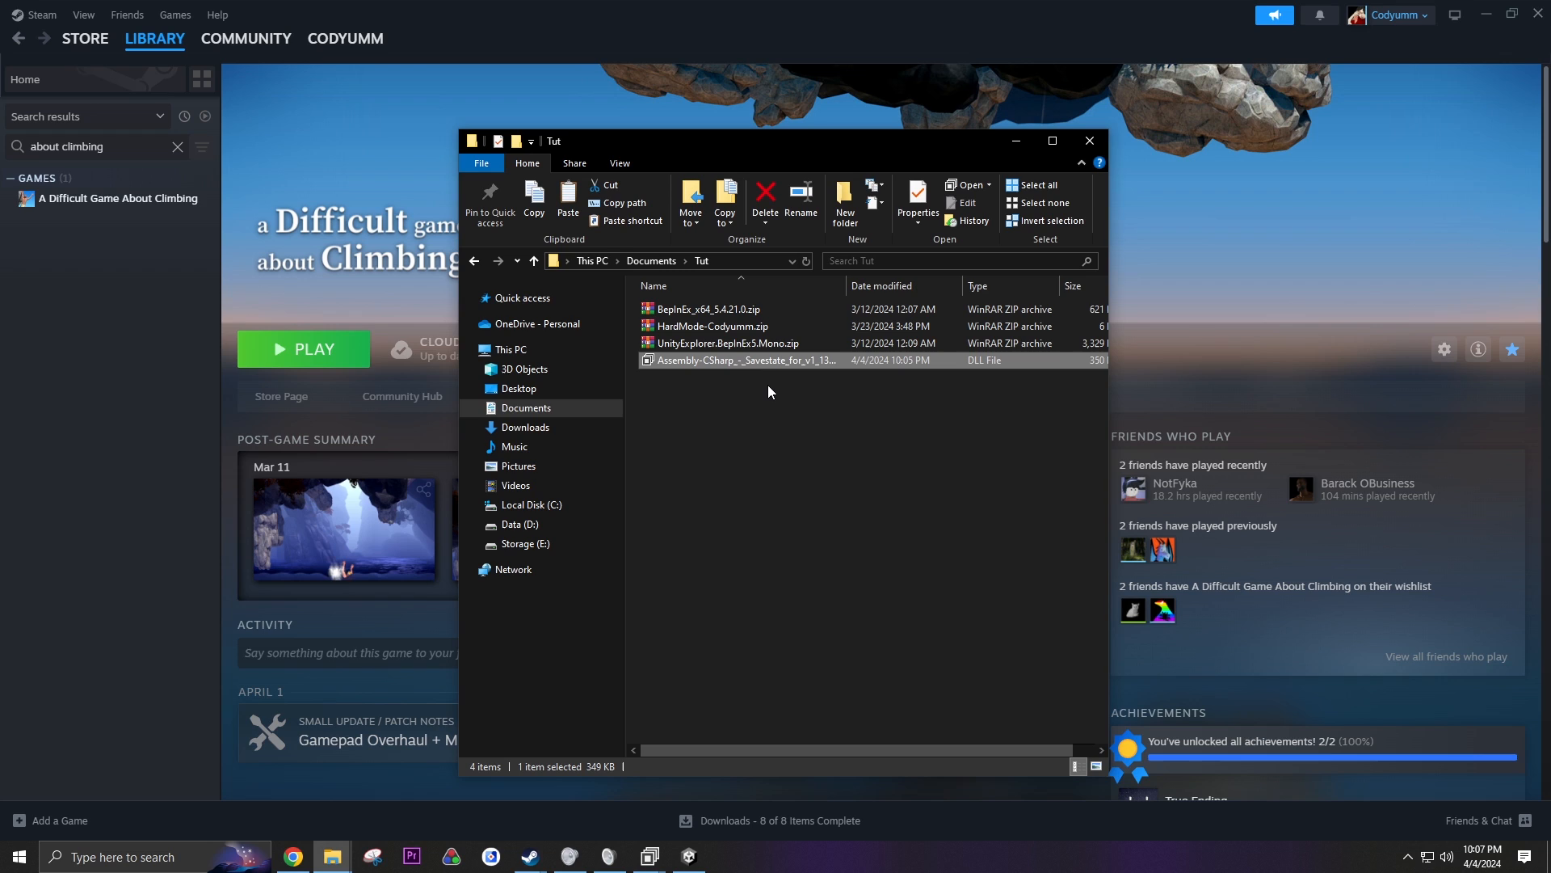
mouse_move(865, 399)
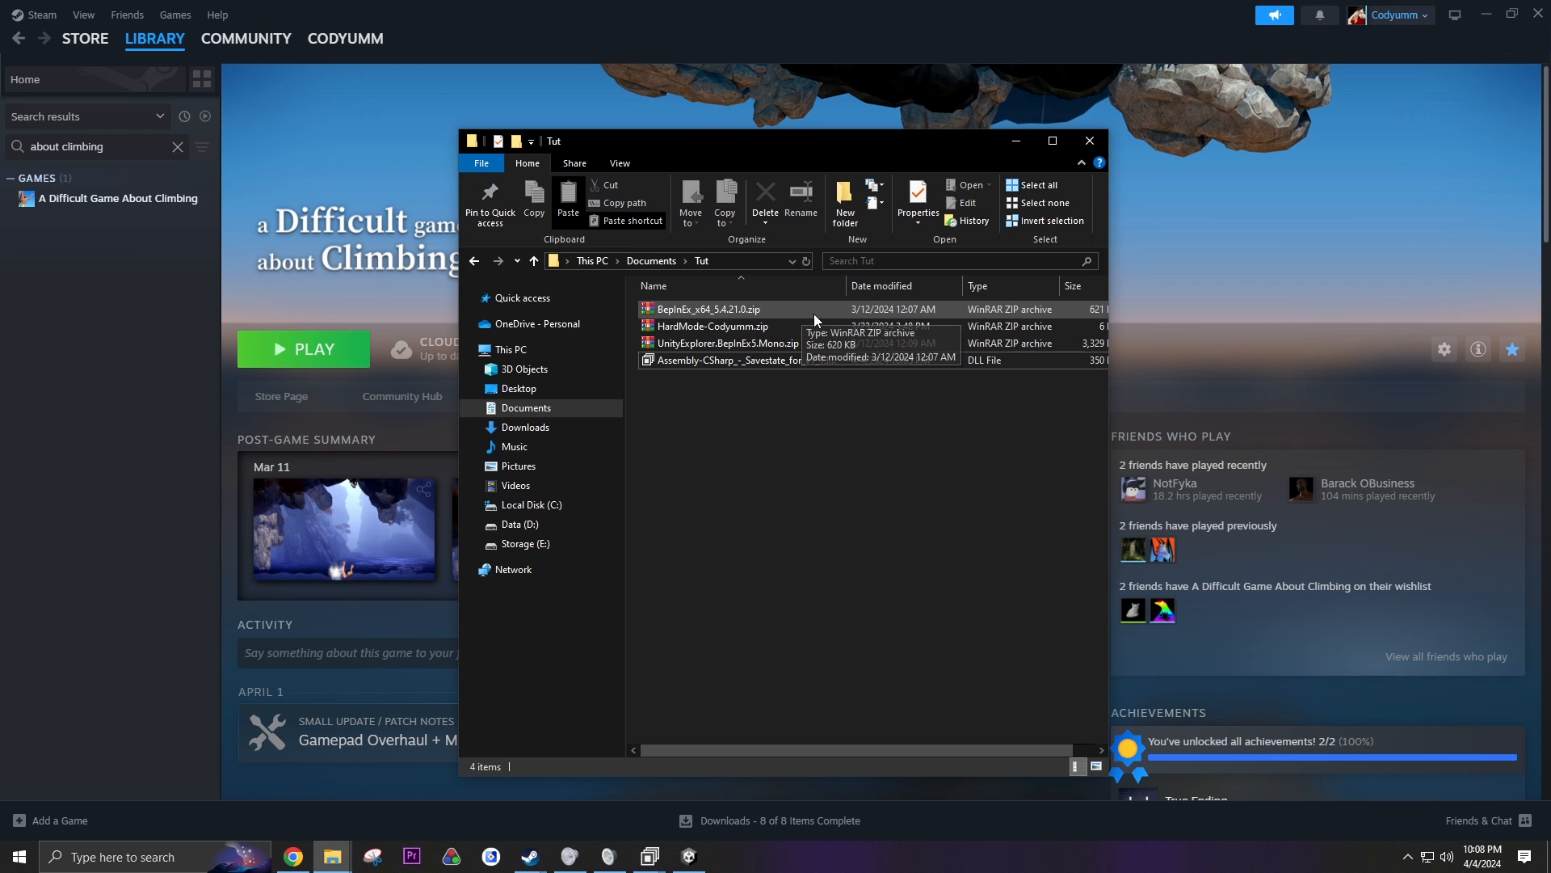
left_click(701, 308)
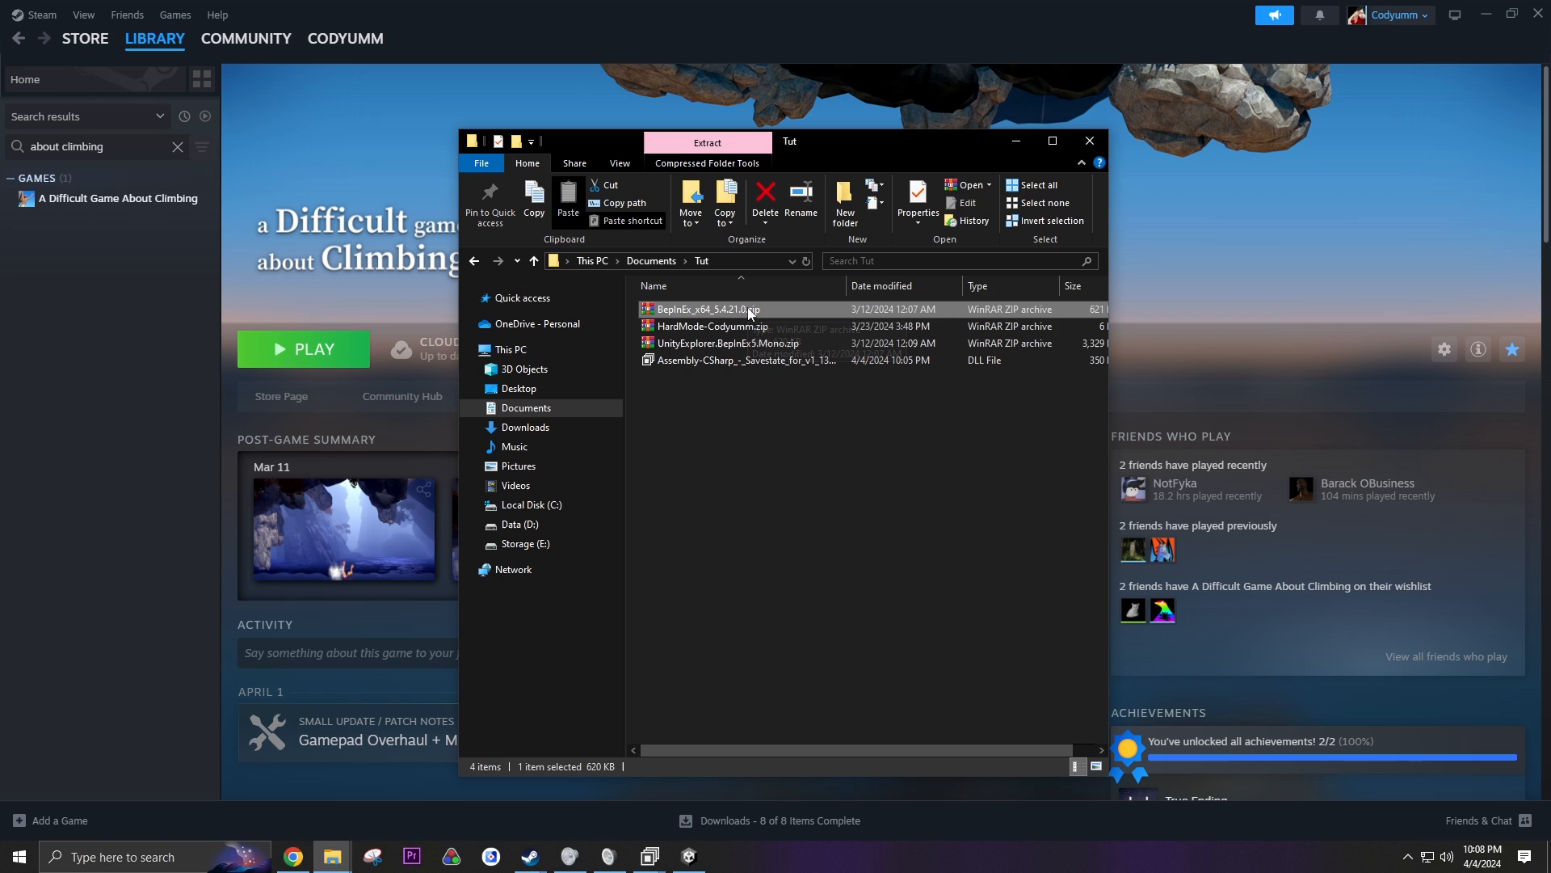
left_click(292, 856)
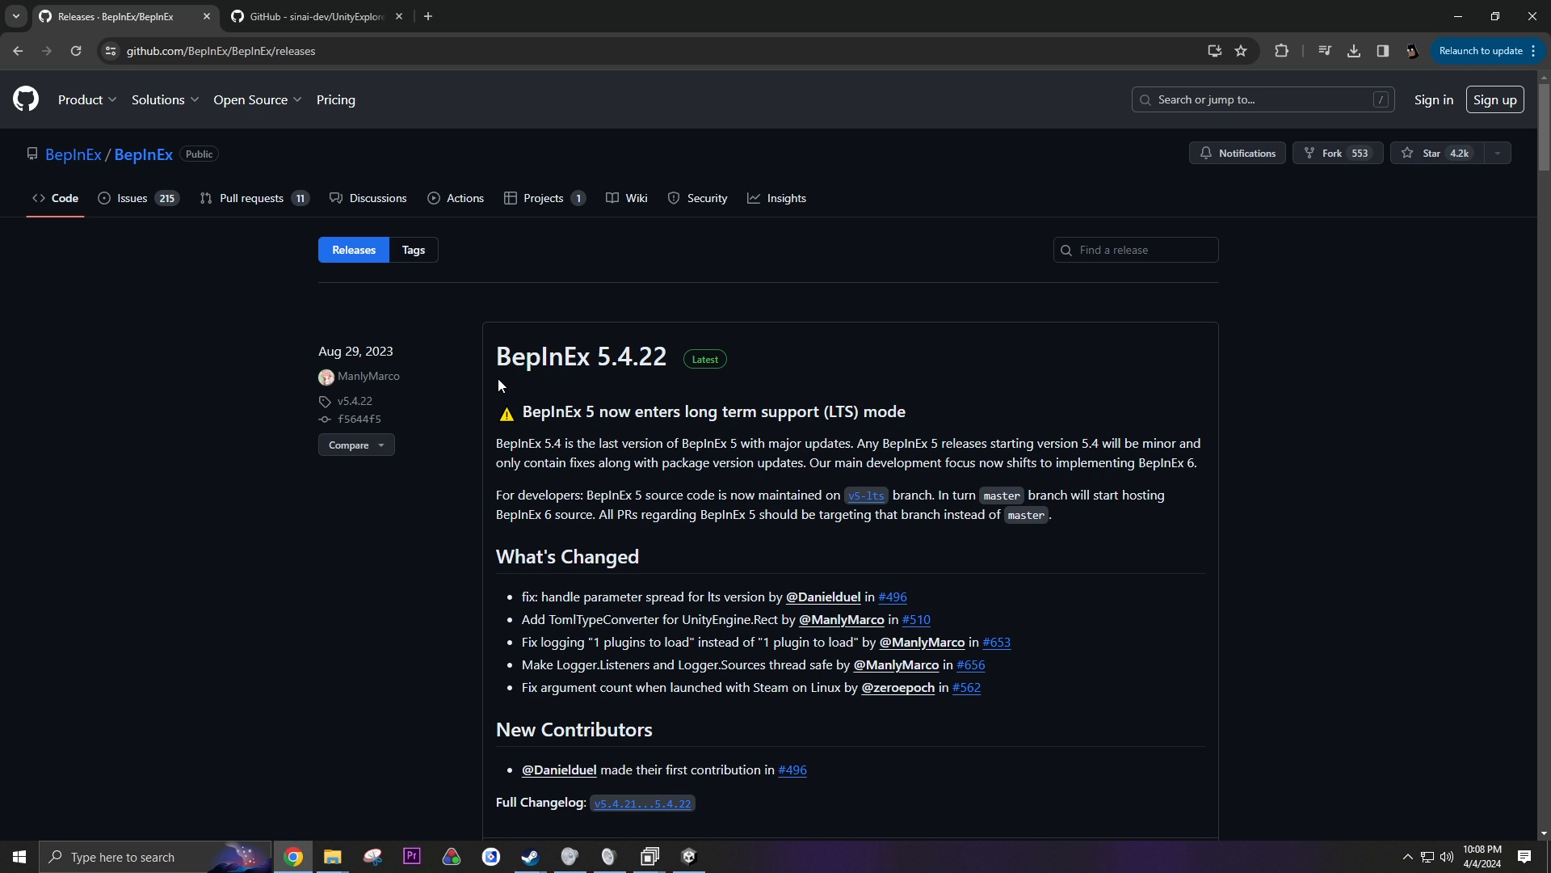
scroll("down", 3)
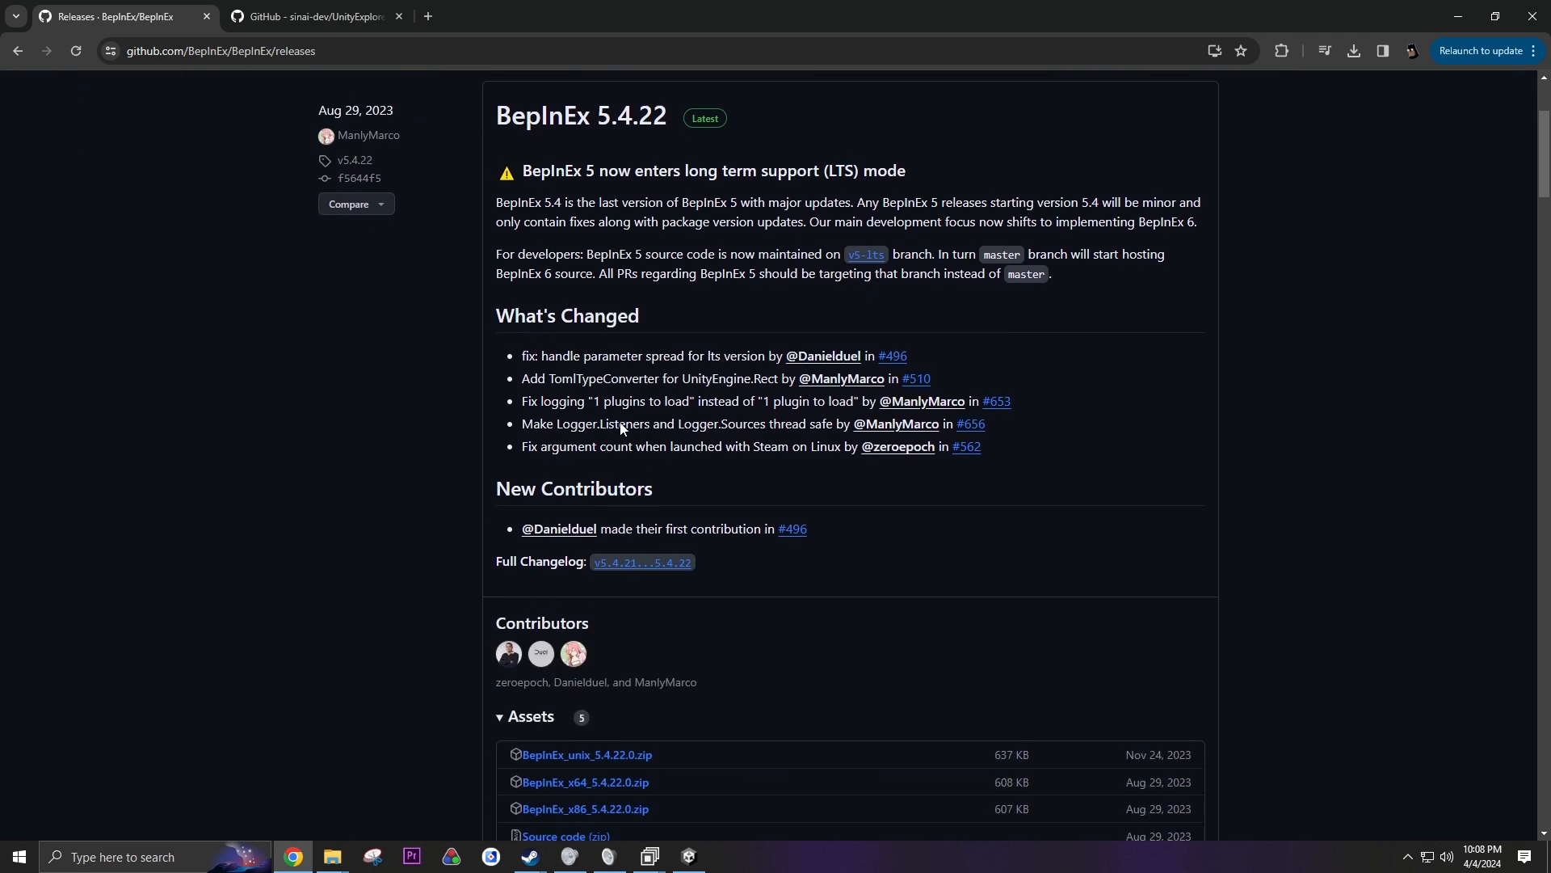
scroll("down", 3)
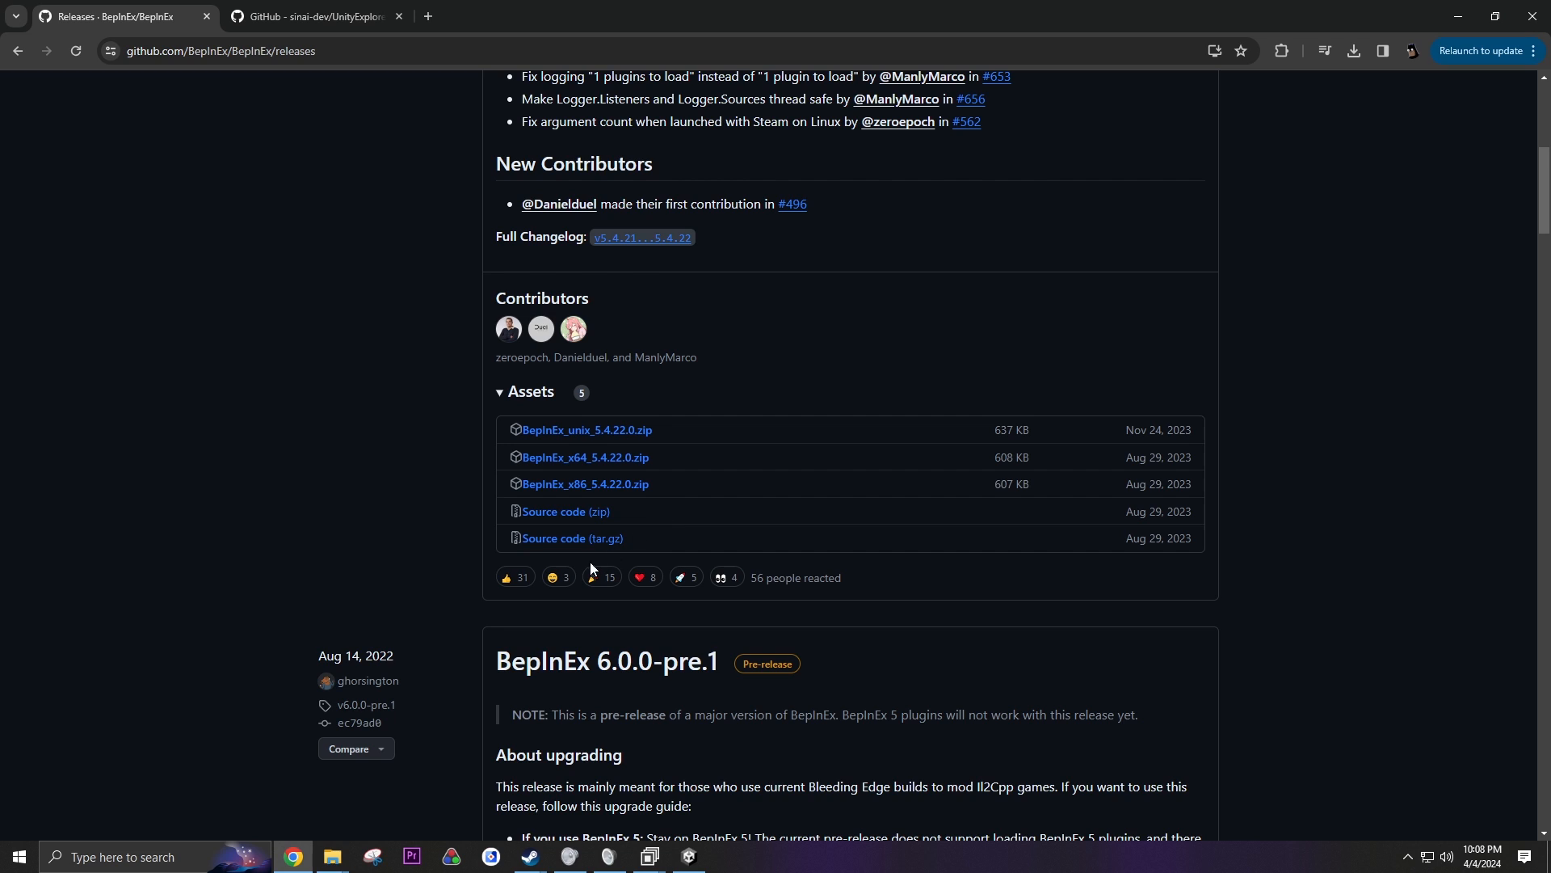
mouse_move(585, 468)
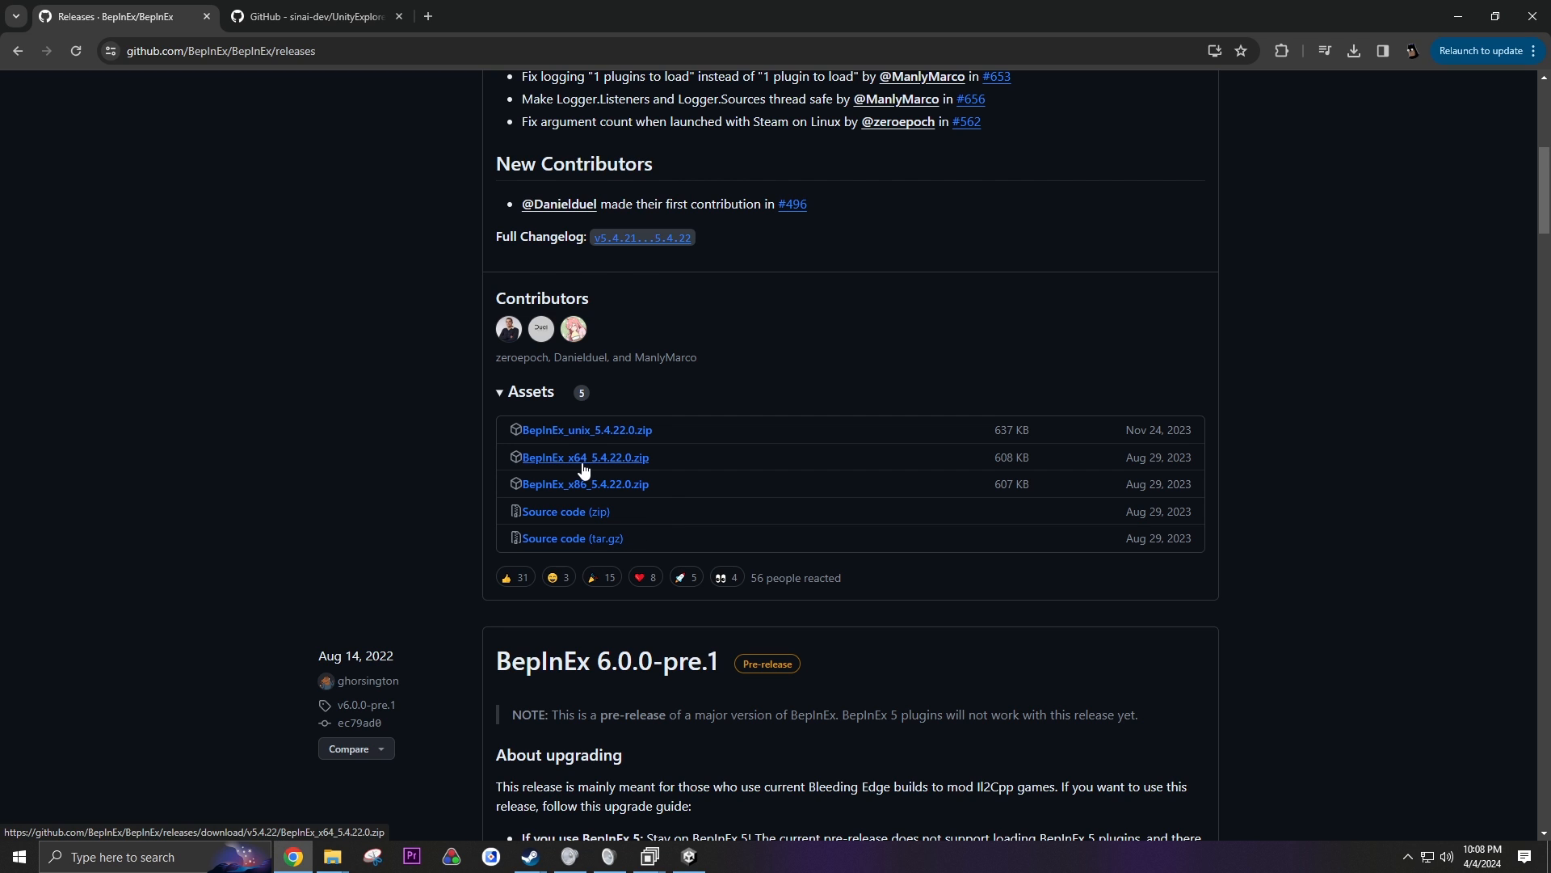
- Download the x64 BepInEx 5.4.22 package, then browse the game's installed files from its Steam Properties
left_click(530, 856)
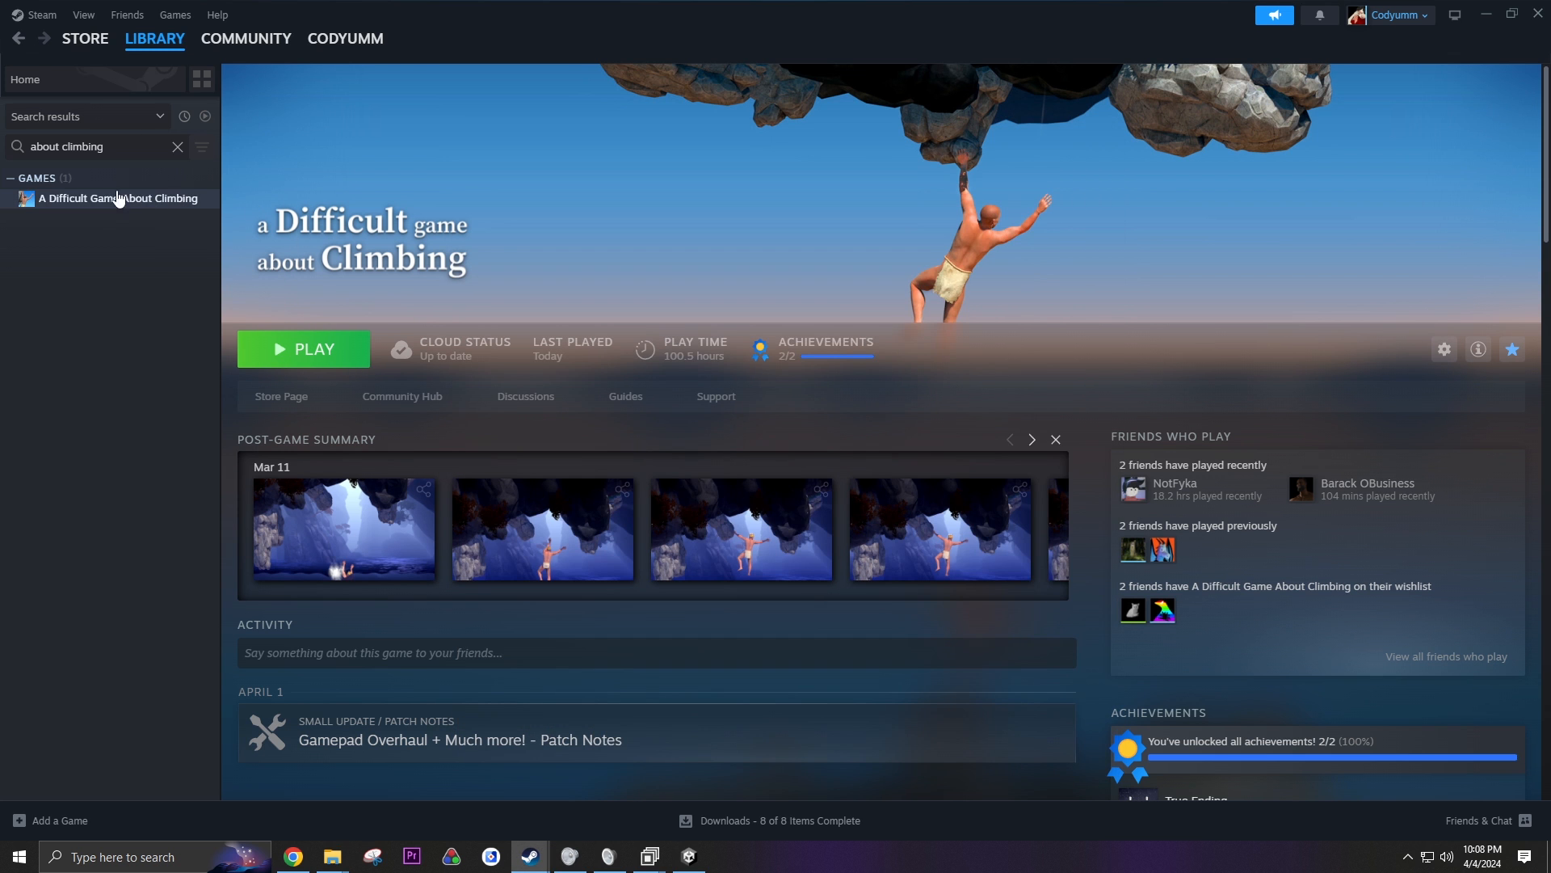
right_click(116, 197)
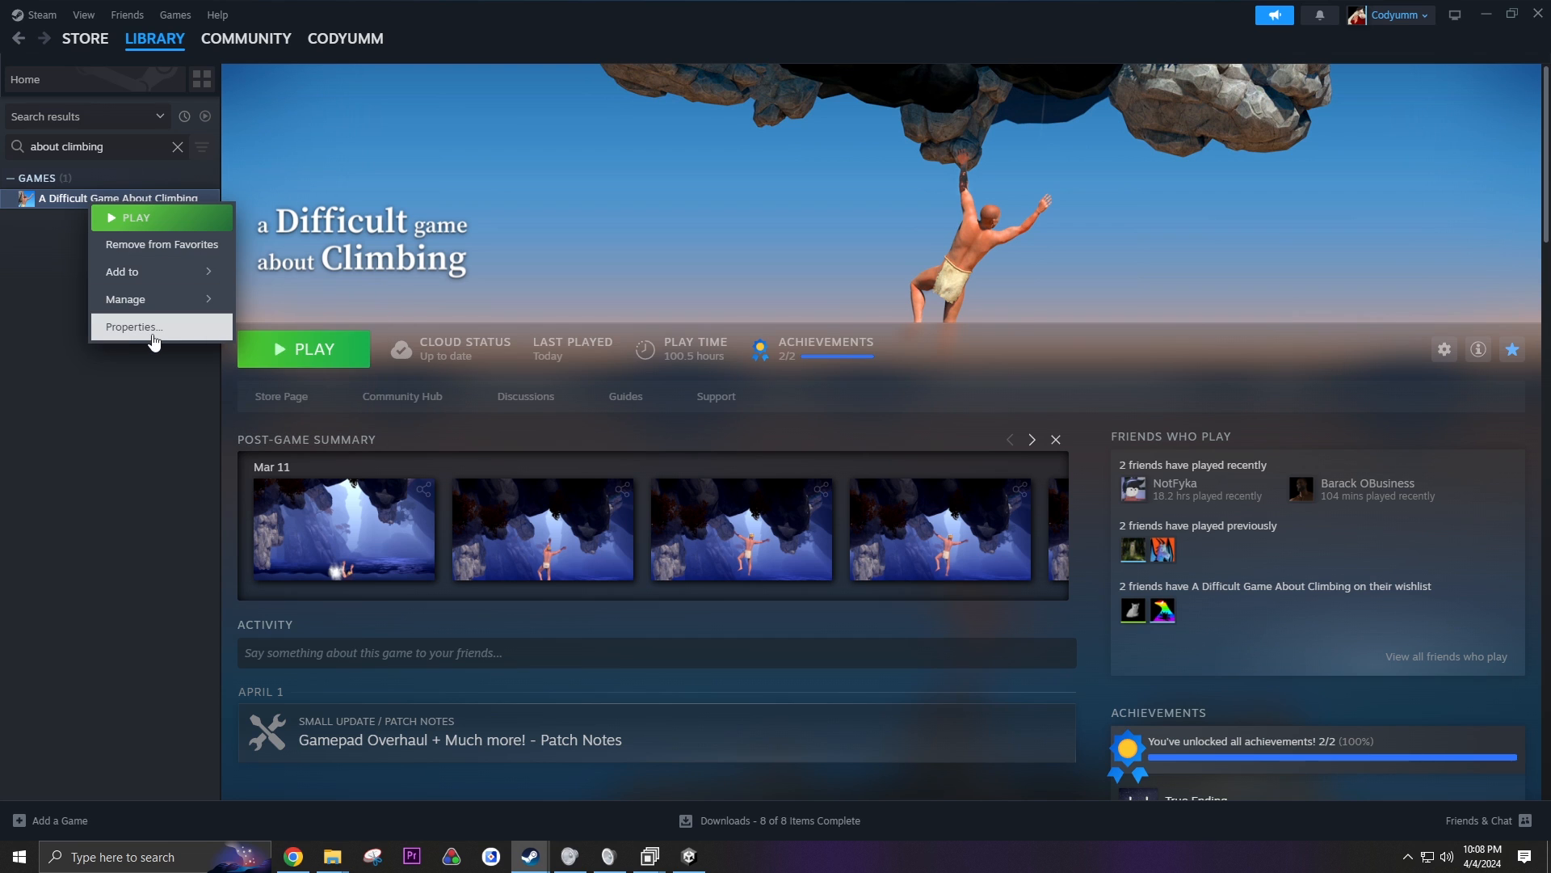
left_click(134, 327)
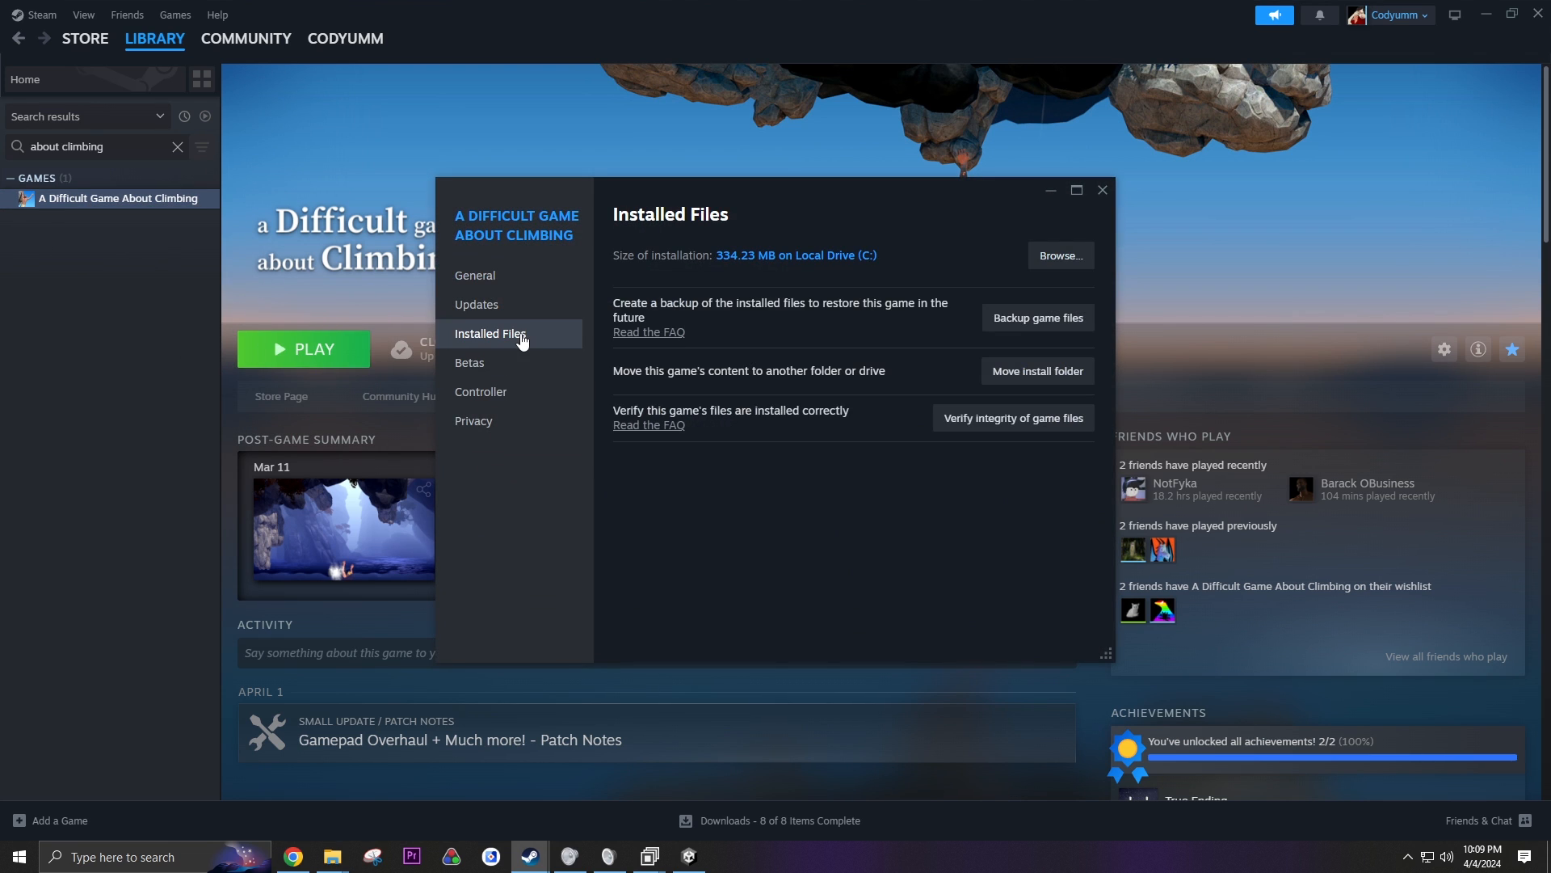
left_click(1059, 256)
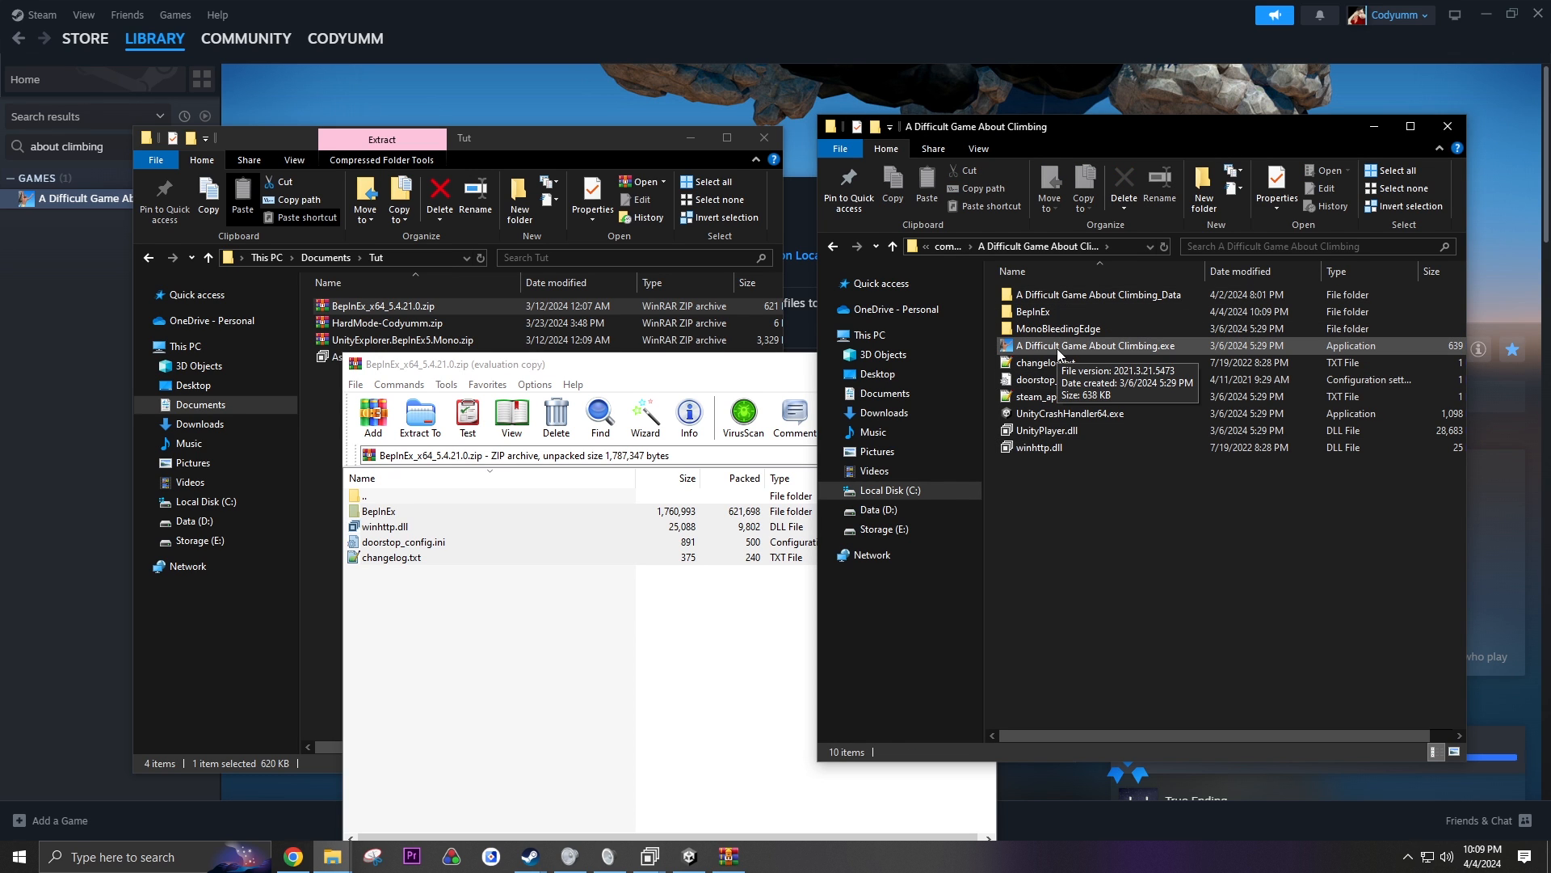
- Run the game once to initialise BepInEx, then open its empty BepInEx\plugins folder
double_click(1095, 344)
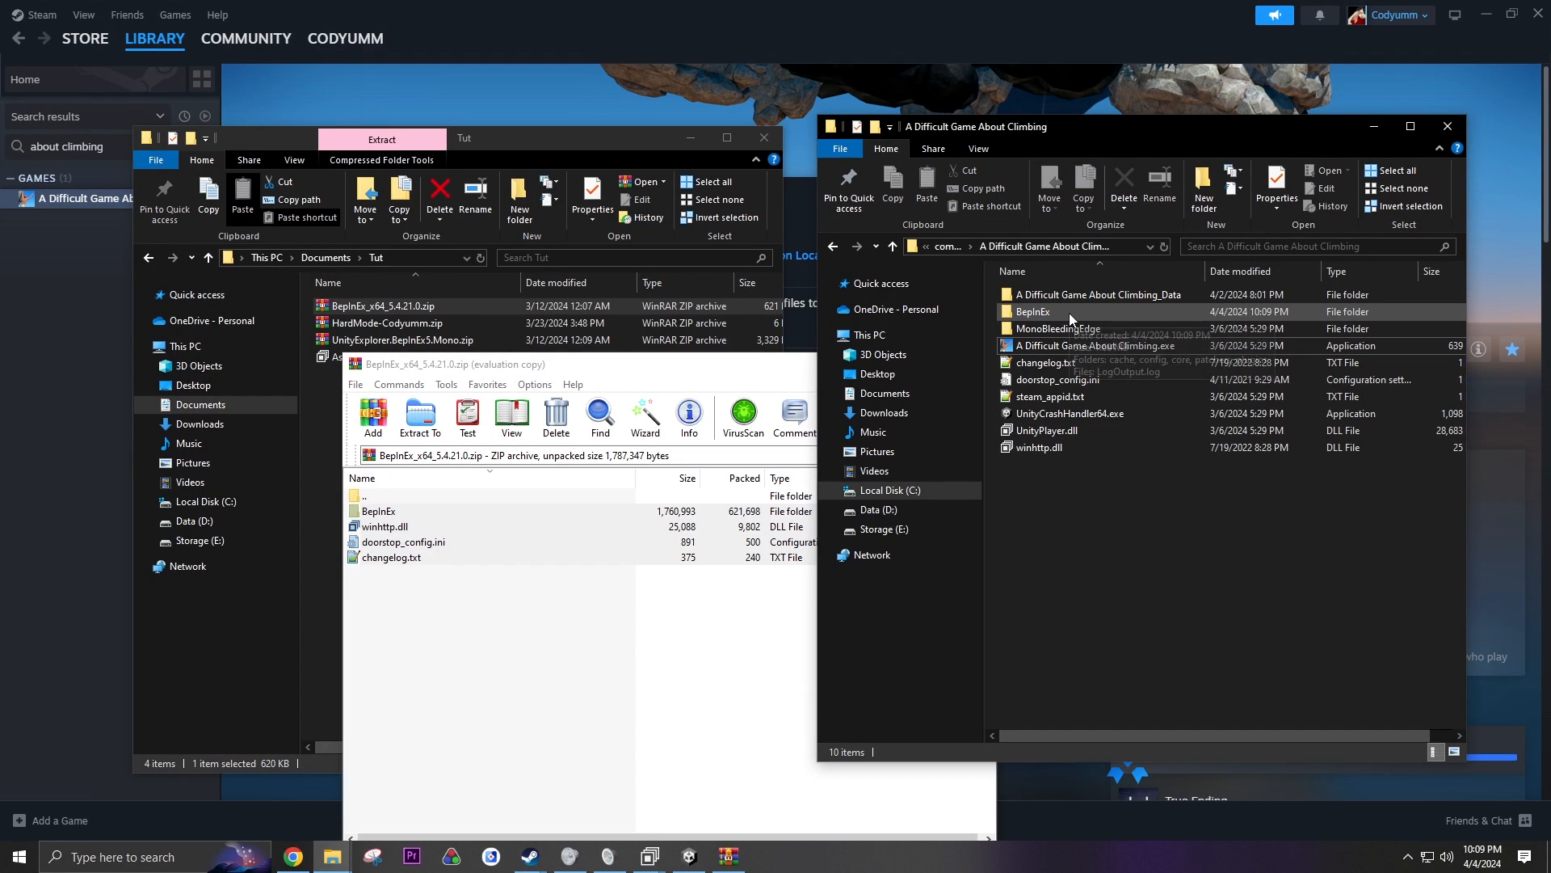
double_click(1034, 312)
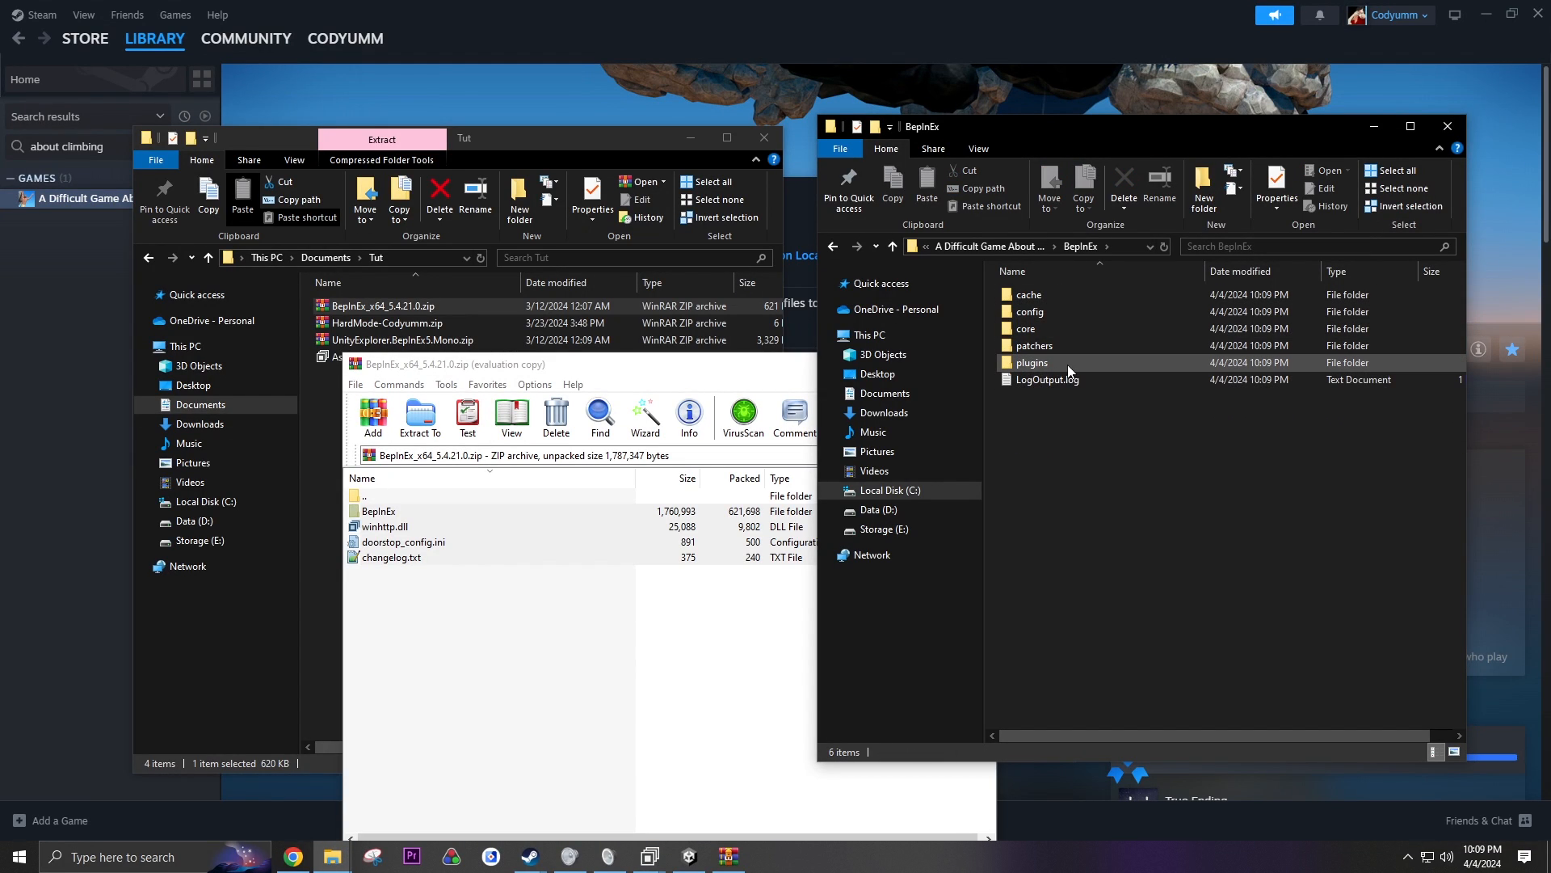
left_click(1031, 362)
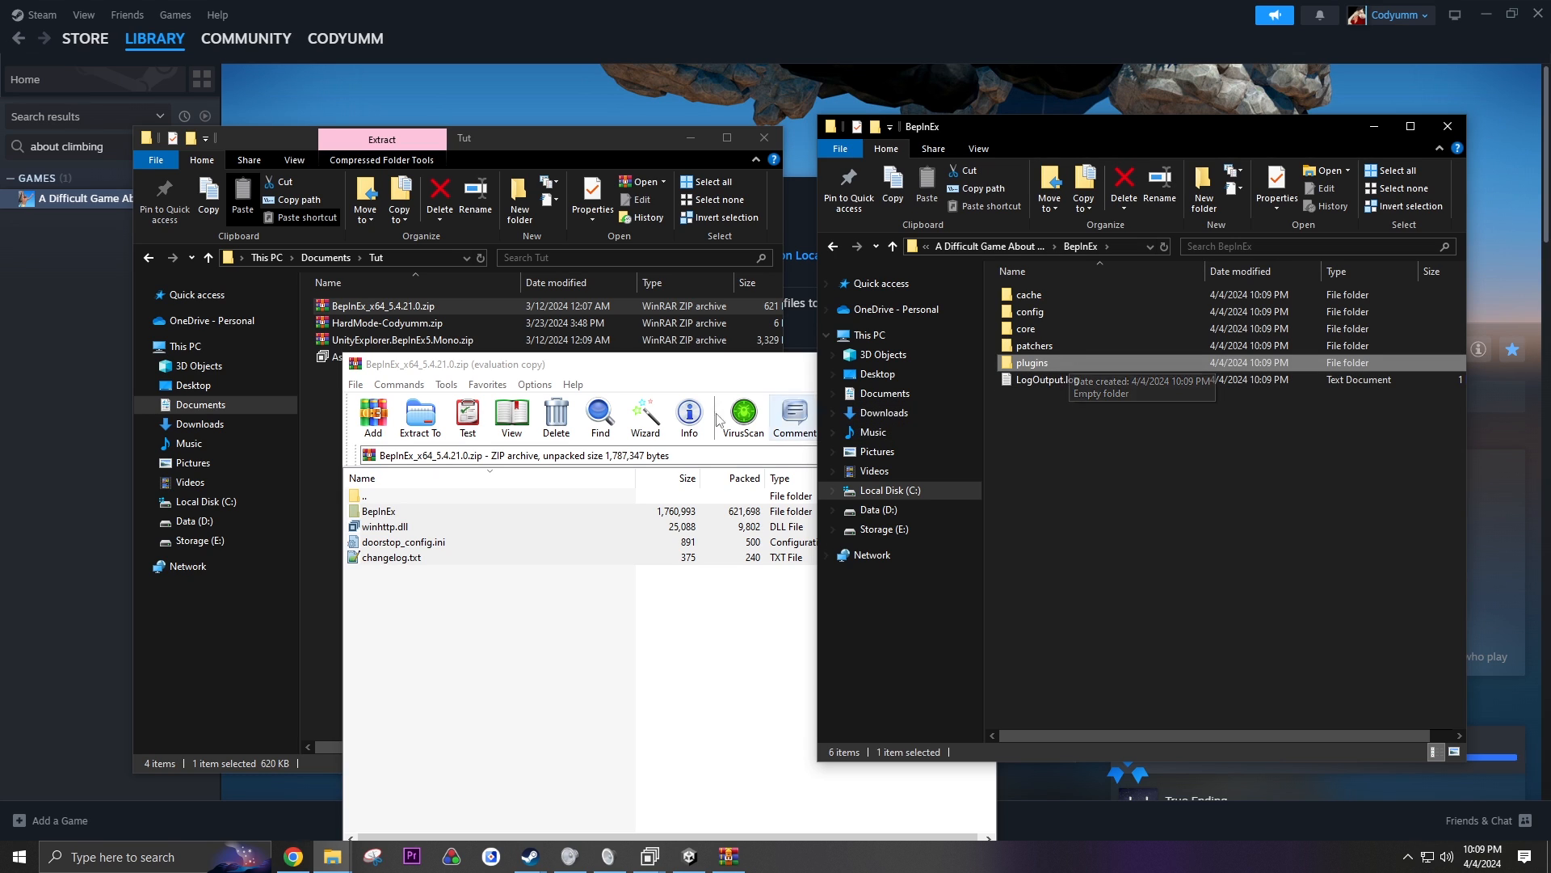
mouse_move(1087, 378)
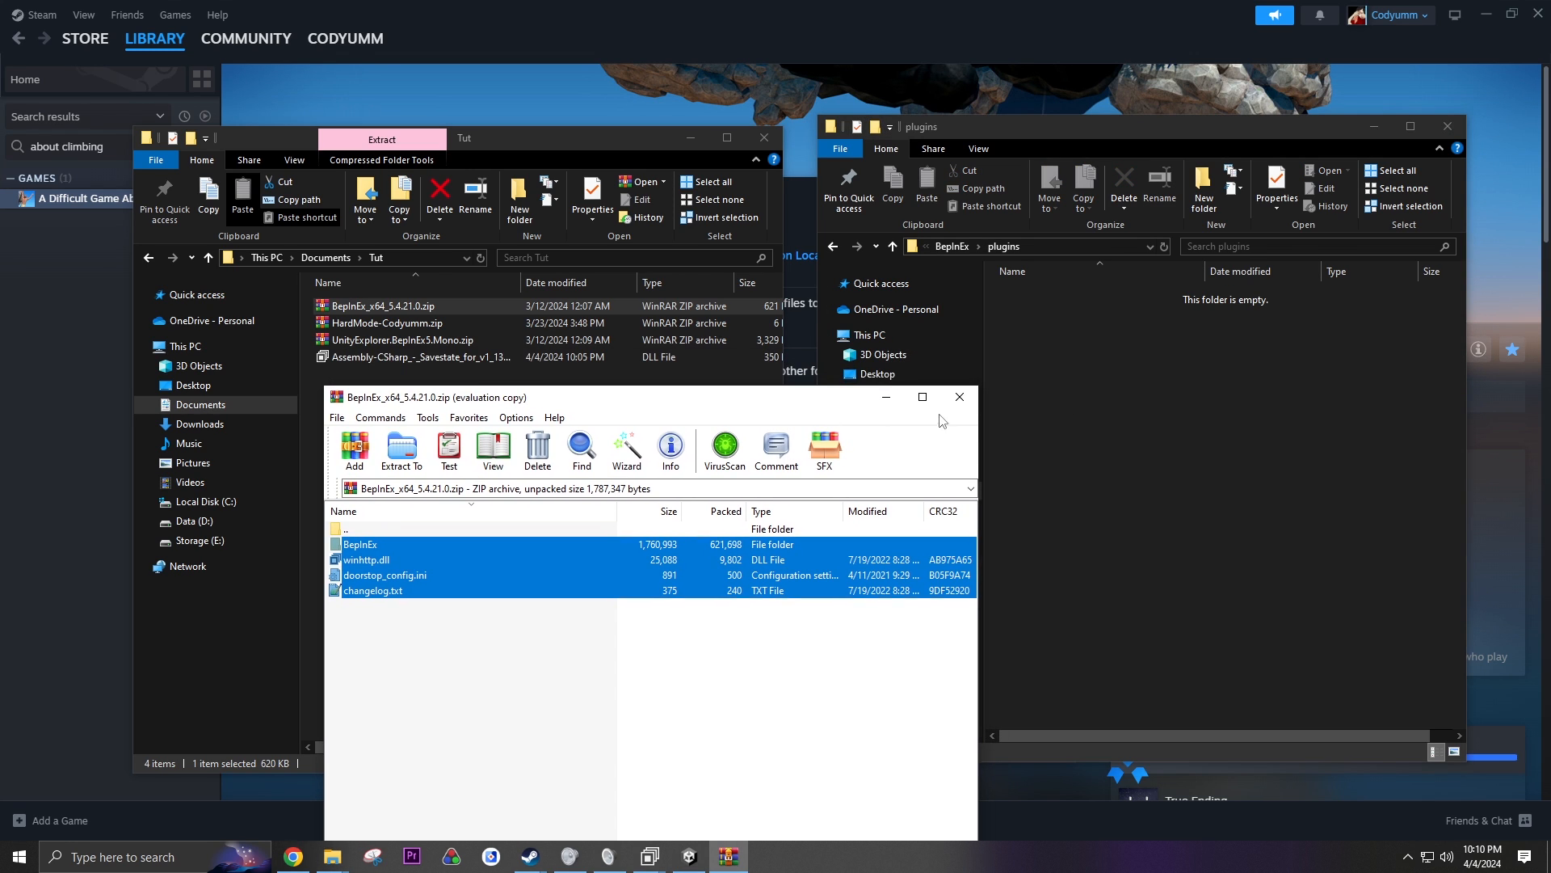
- Extract HardMode.dll from HardMode-Codyumm.zip into the BepInEx plugins folder and close WinRAR
left_click(960, 398)
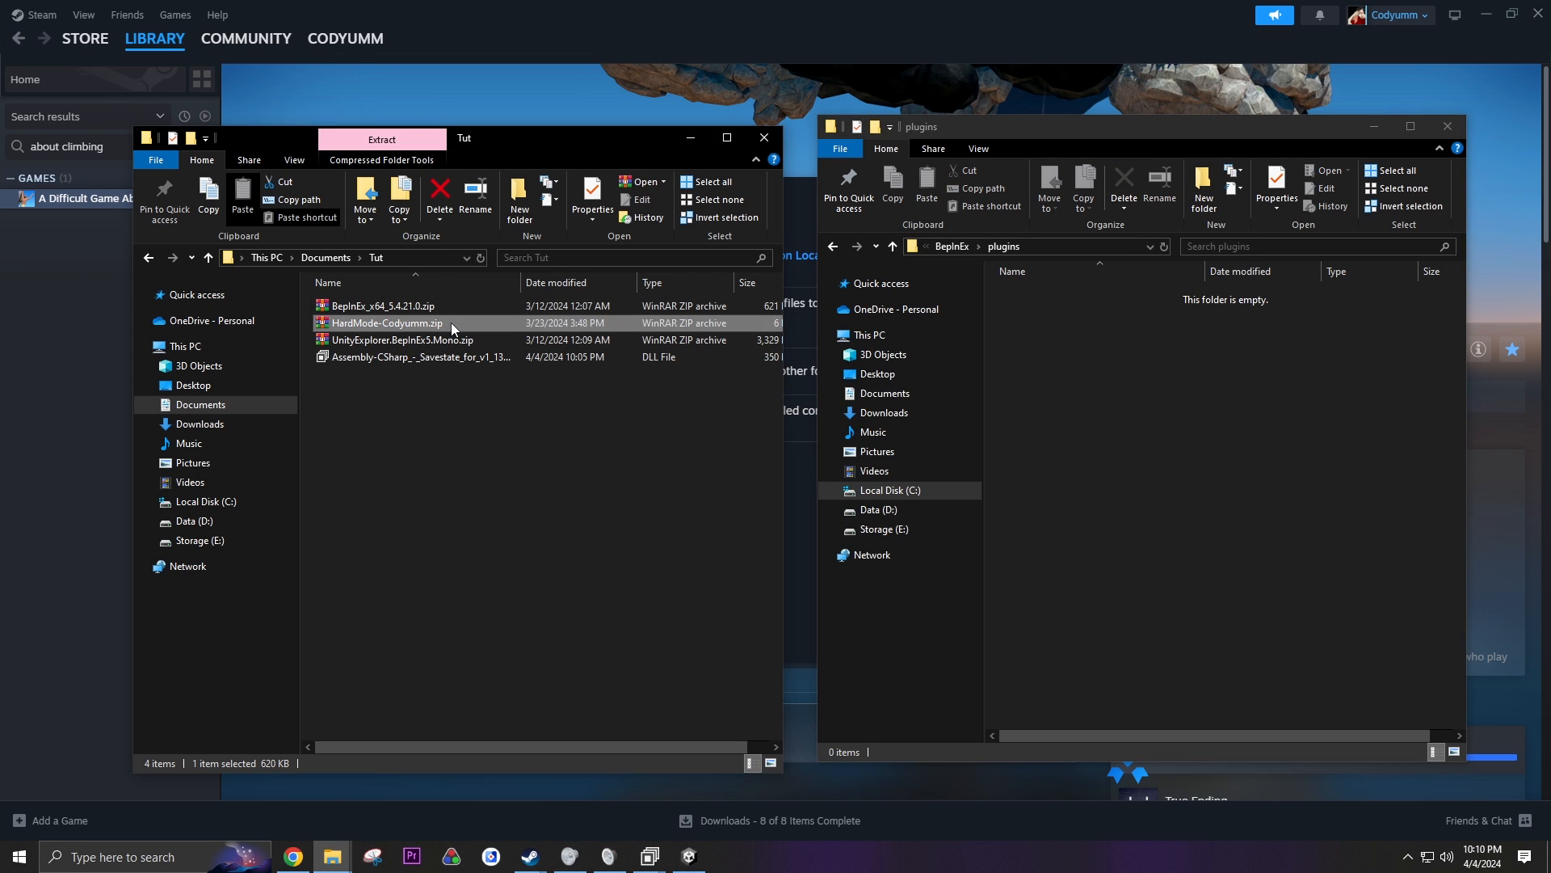
double_click(386, 321)
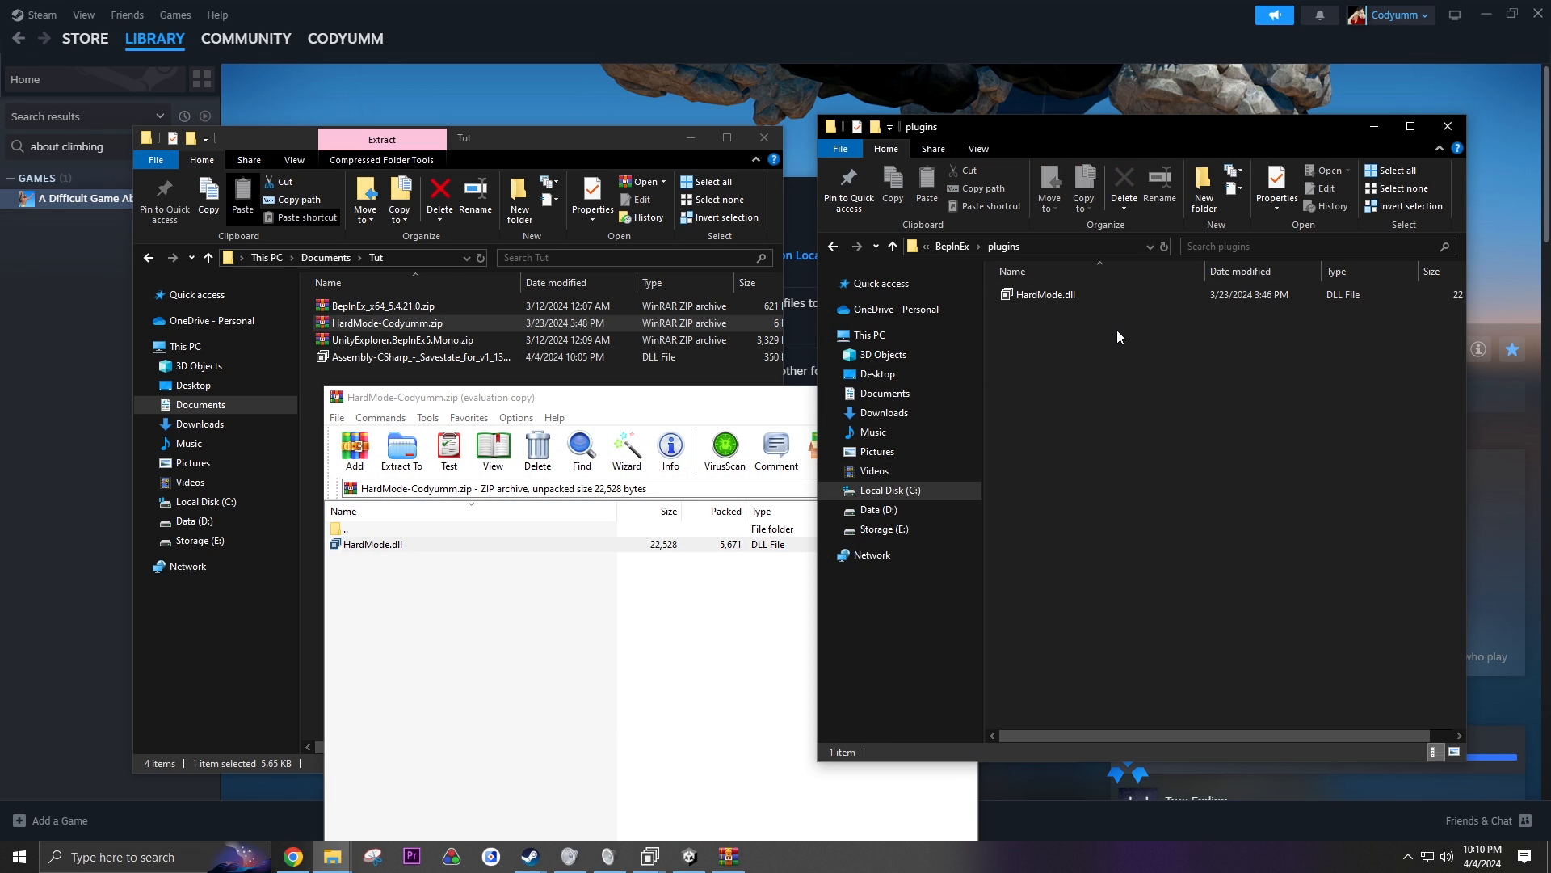
mouse_move(1122, 353)
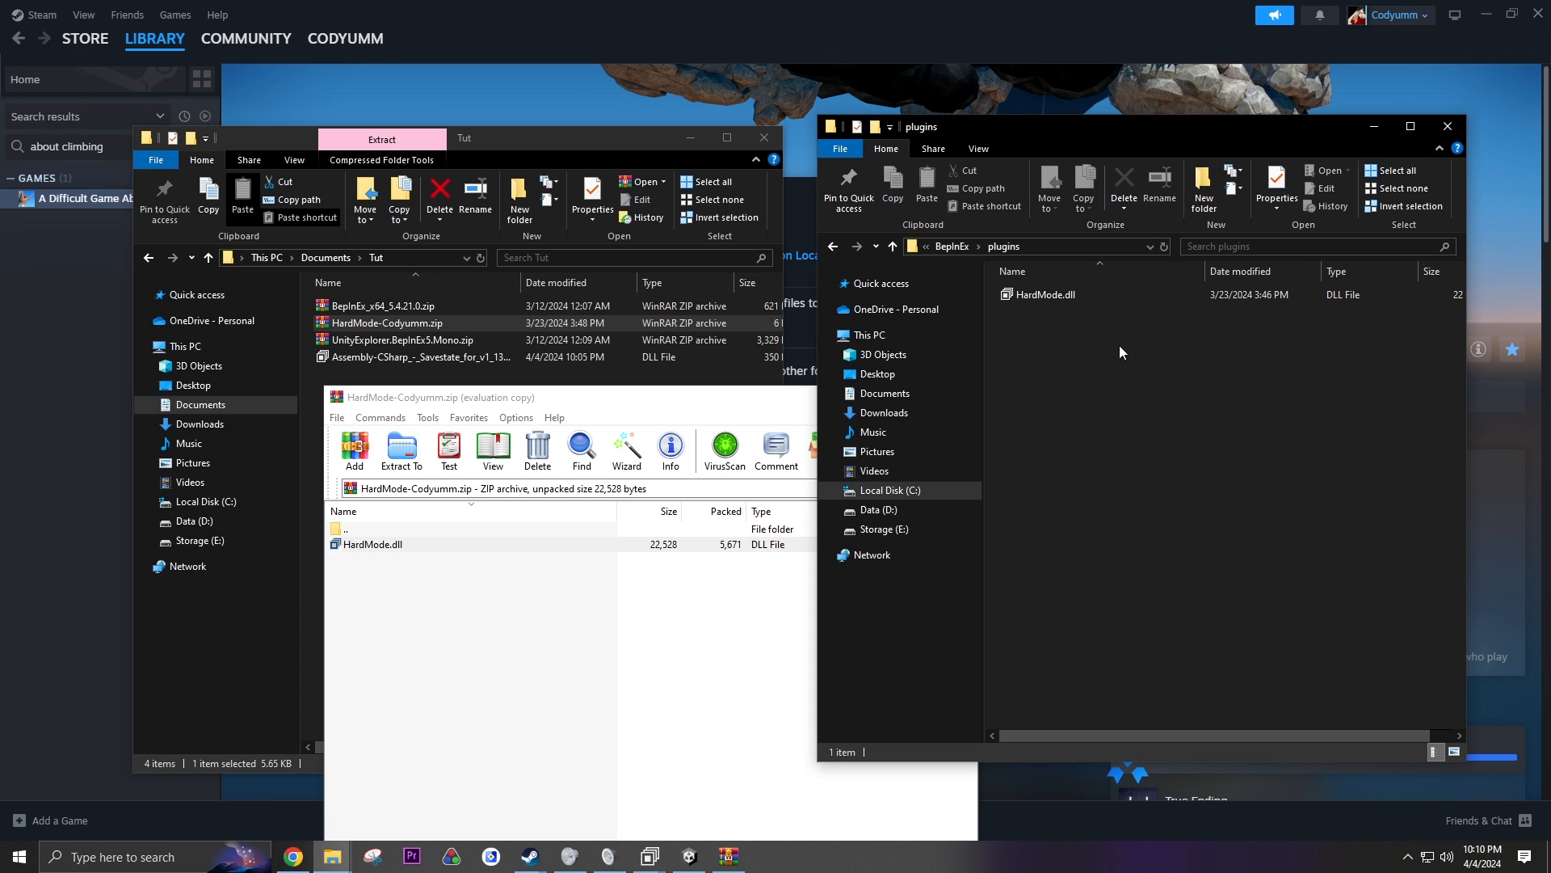
left_click(1044, 294)
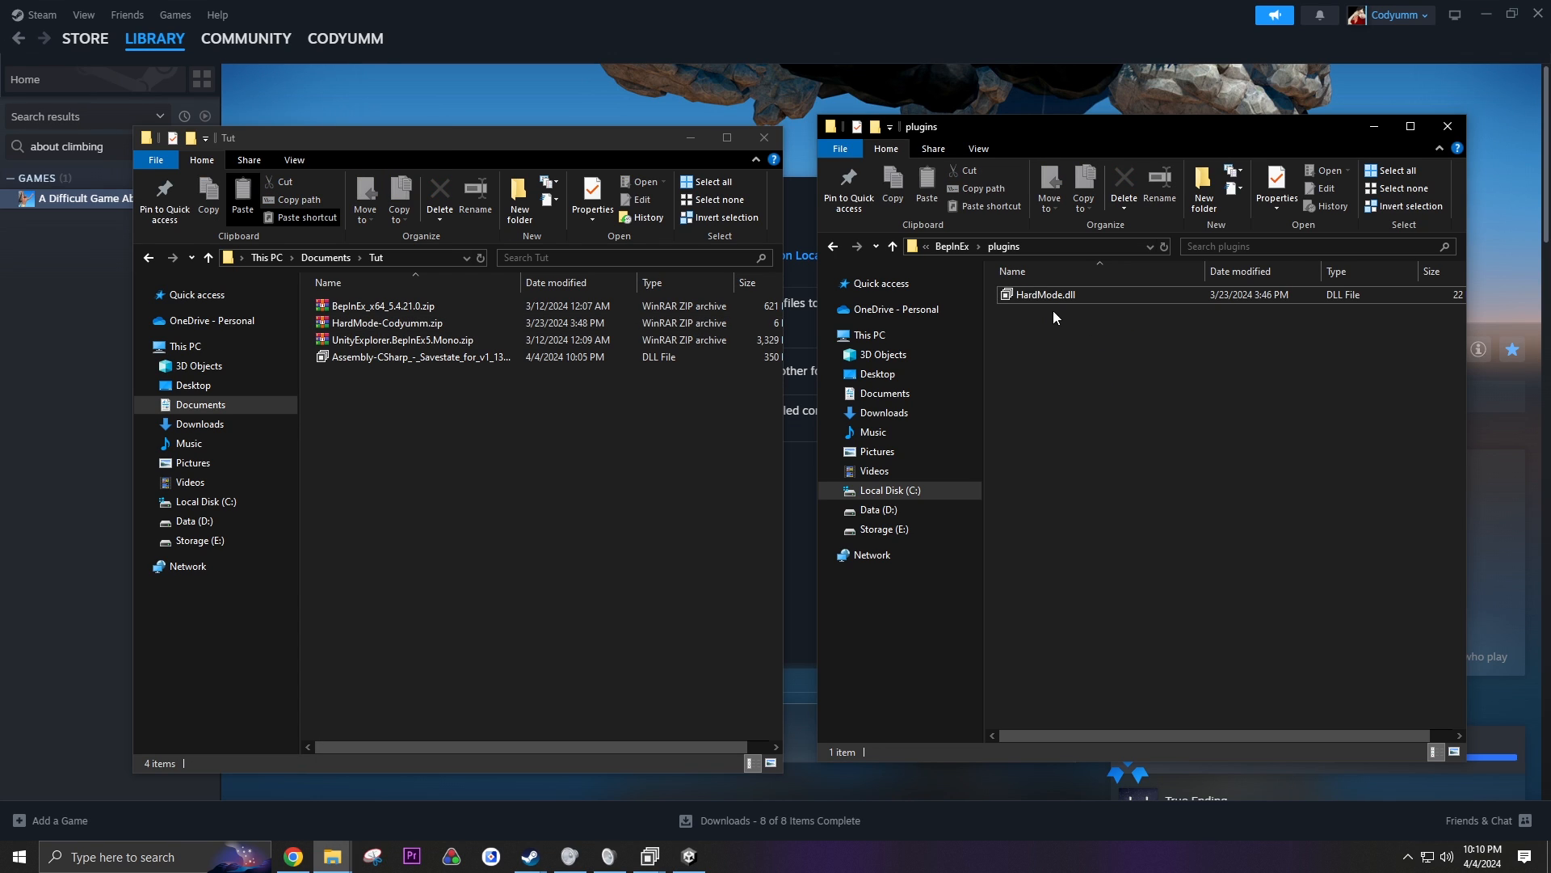
mouse_move(992, 466)
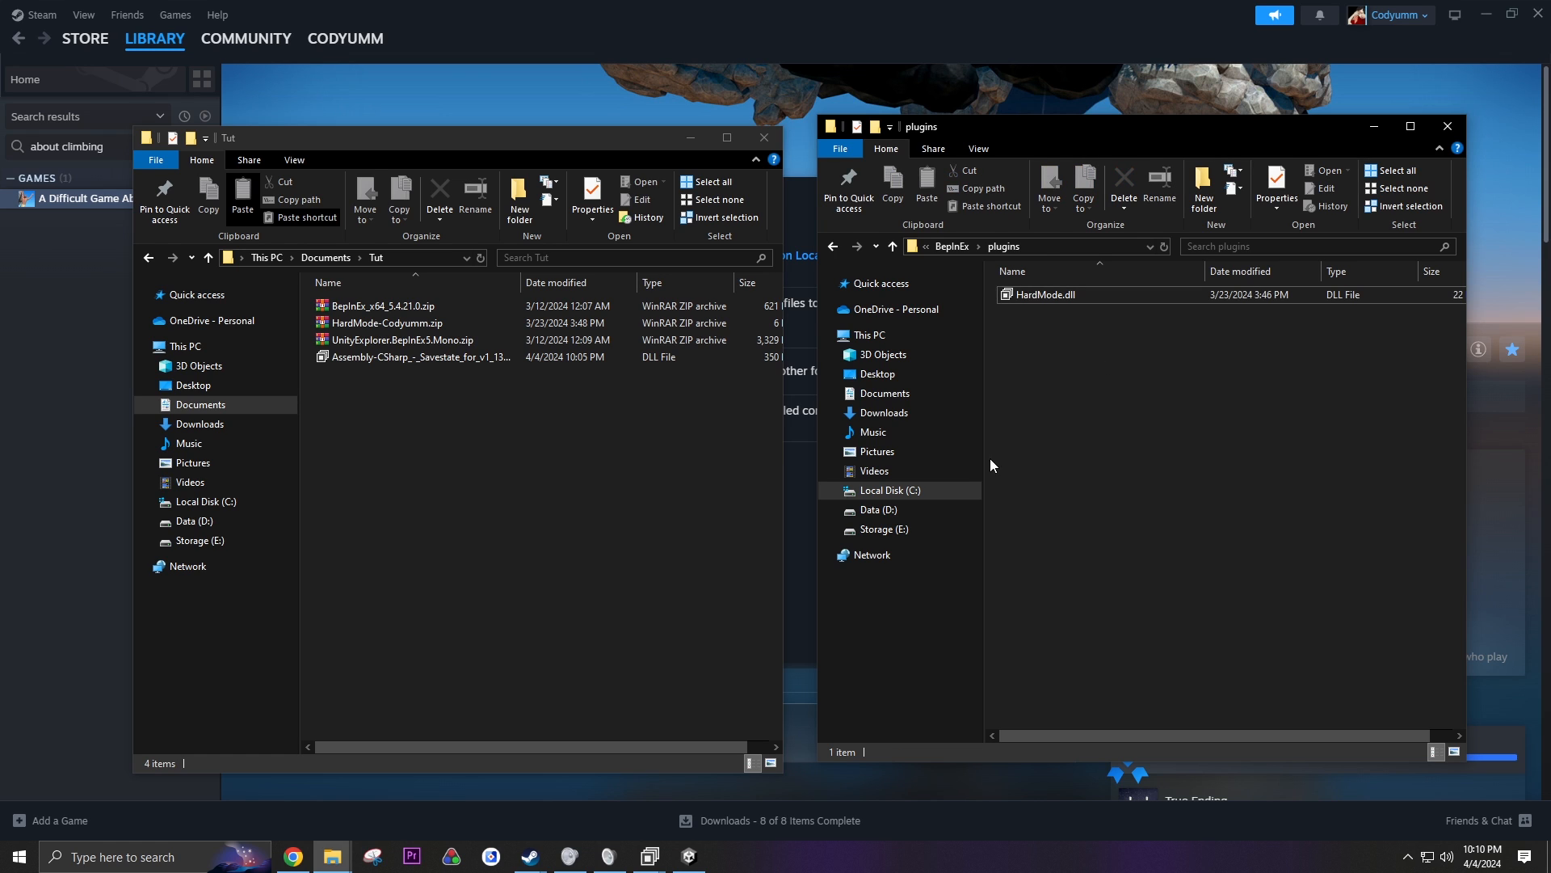
mouse_move(1083, 443)
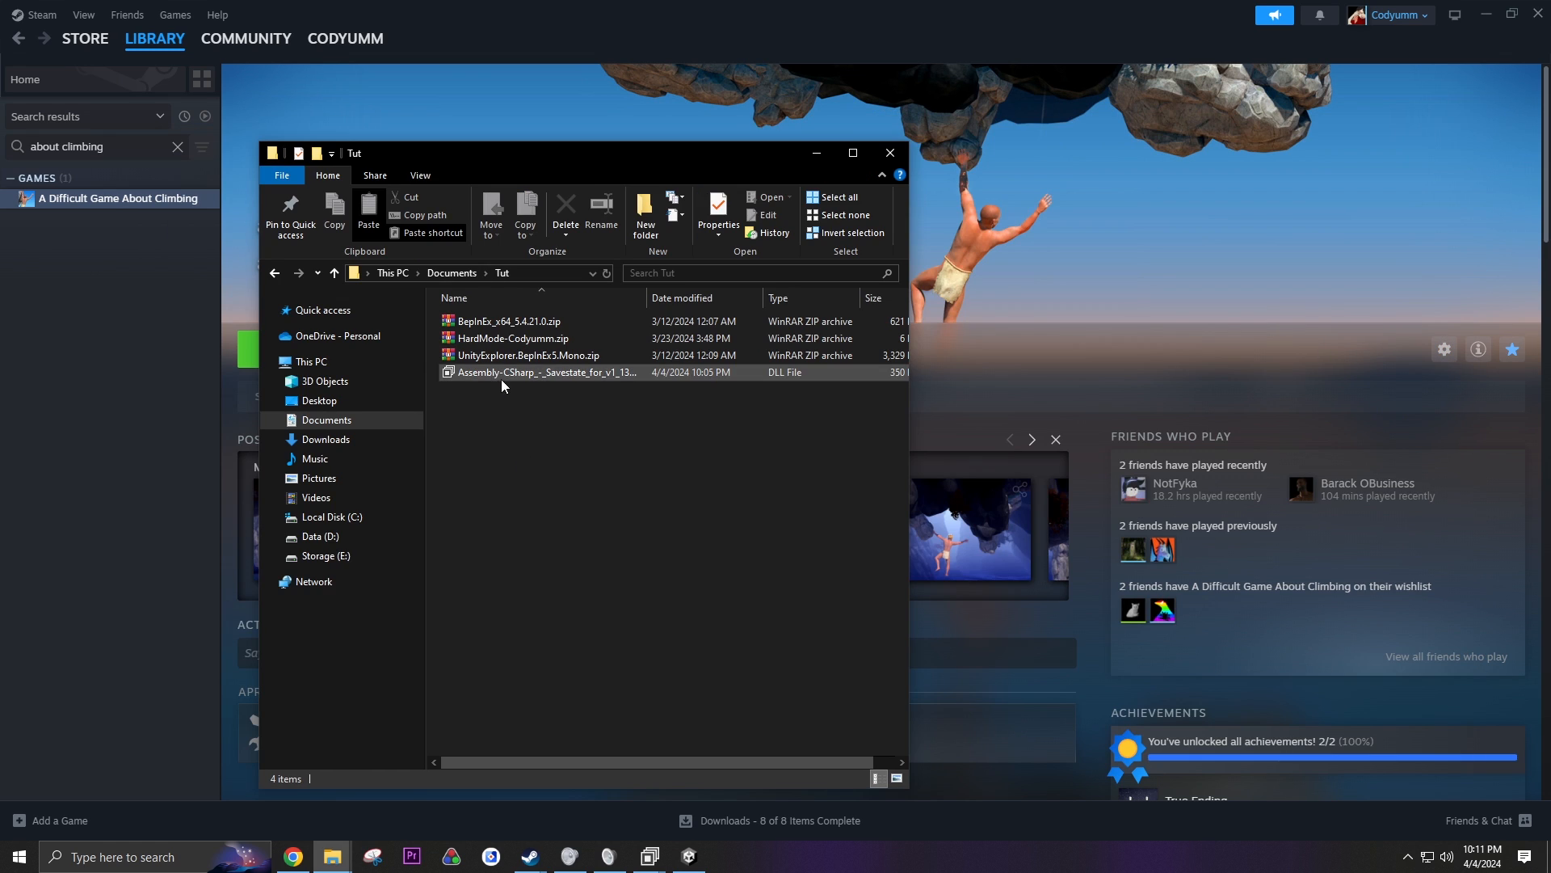
- From the game's Steam Properties, browse to its install folder with the _Data folder and winhttp.dll
left_click(890, 152)
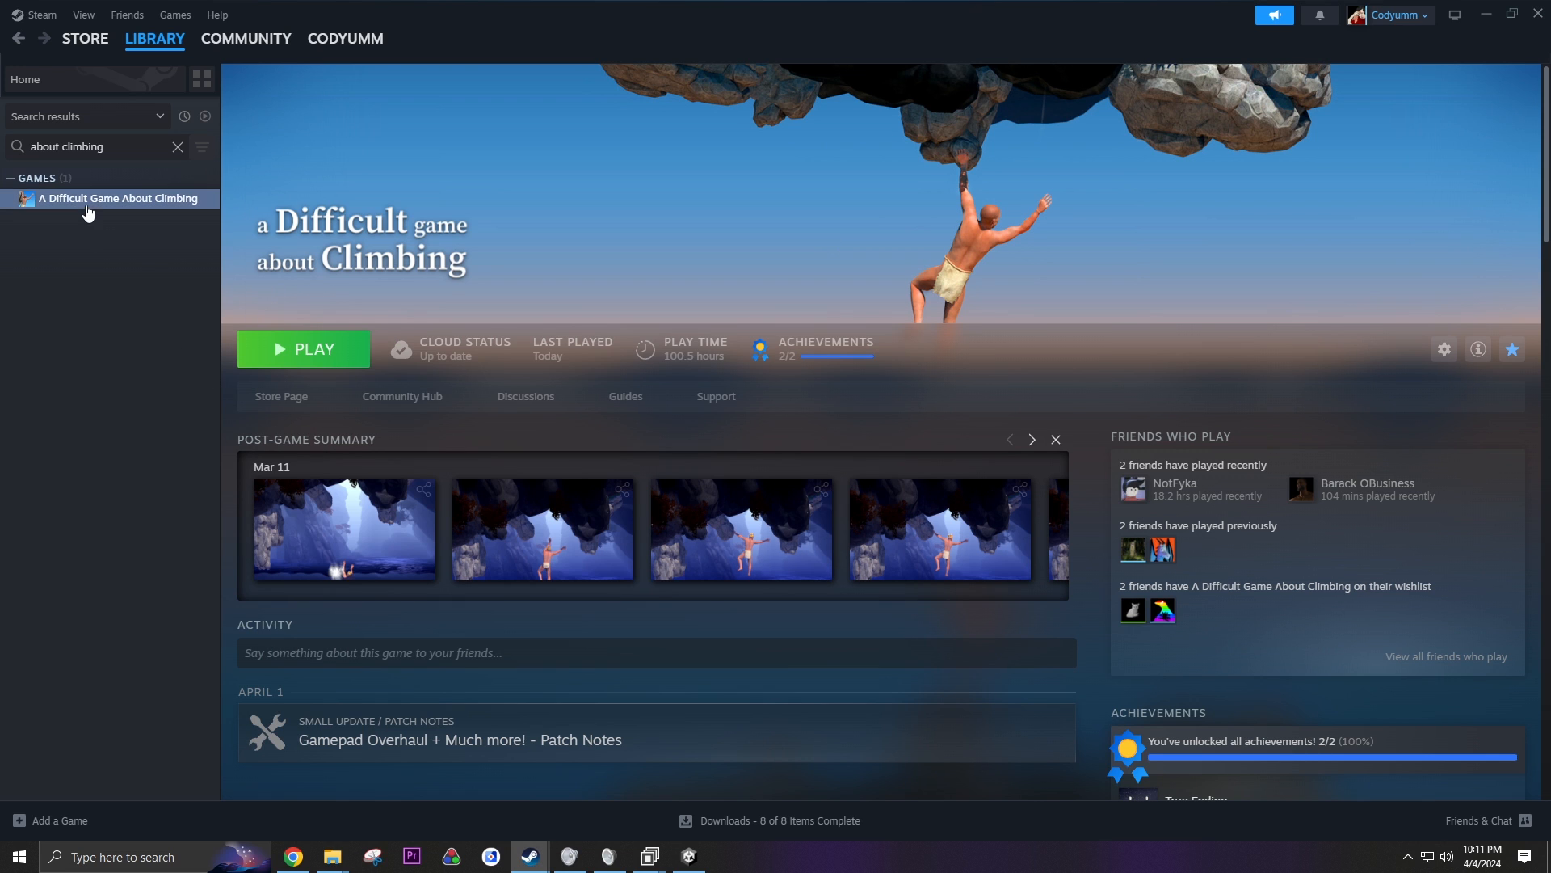
right_click(89, 197)
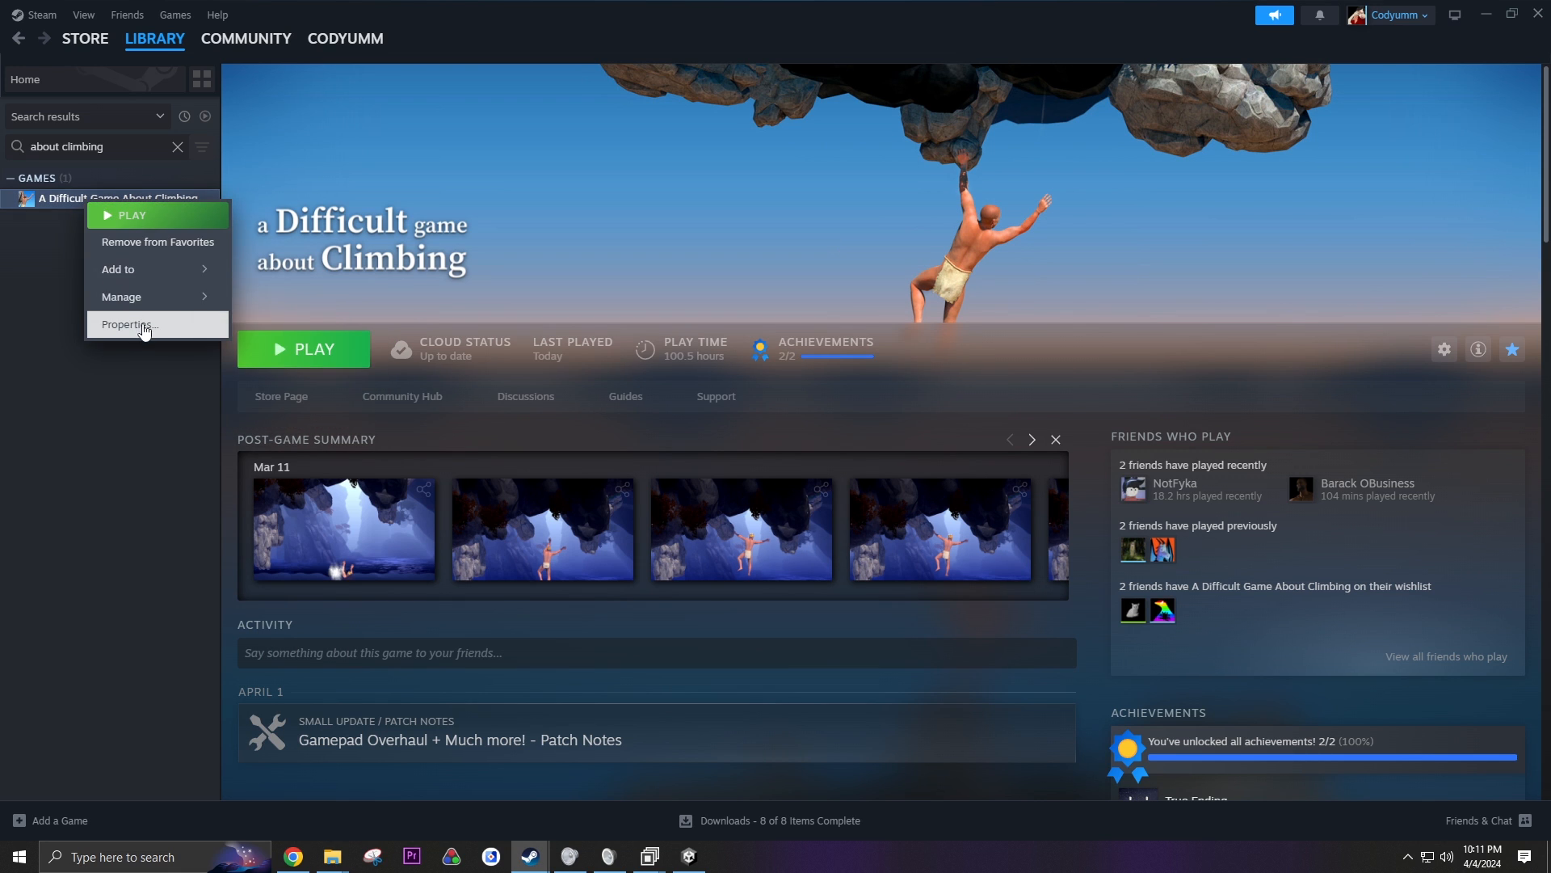
left_click(126, 324)
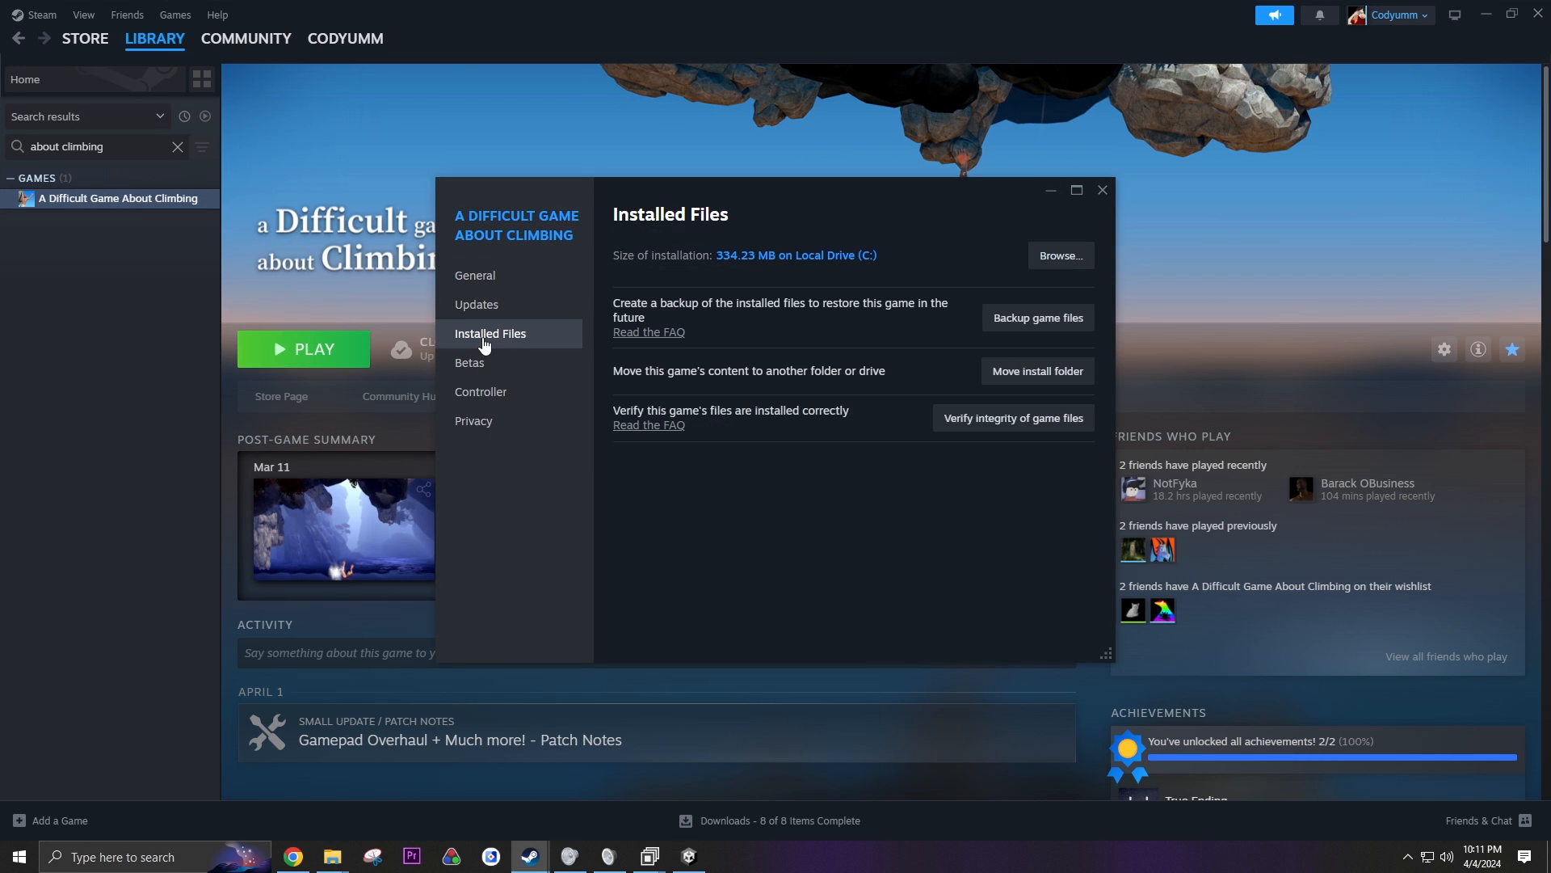
left_click(1060, 255)
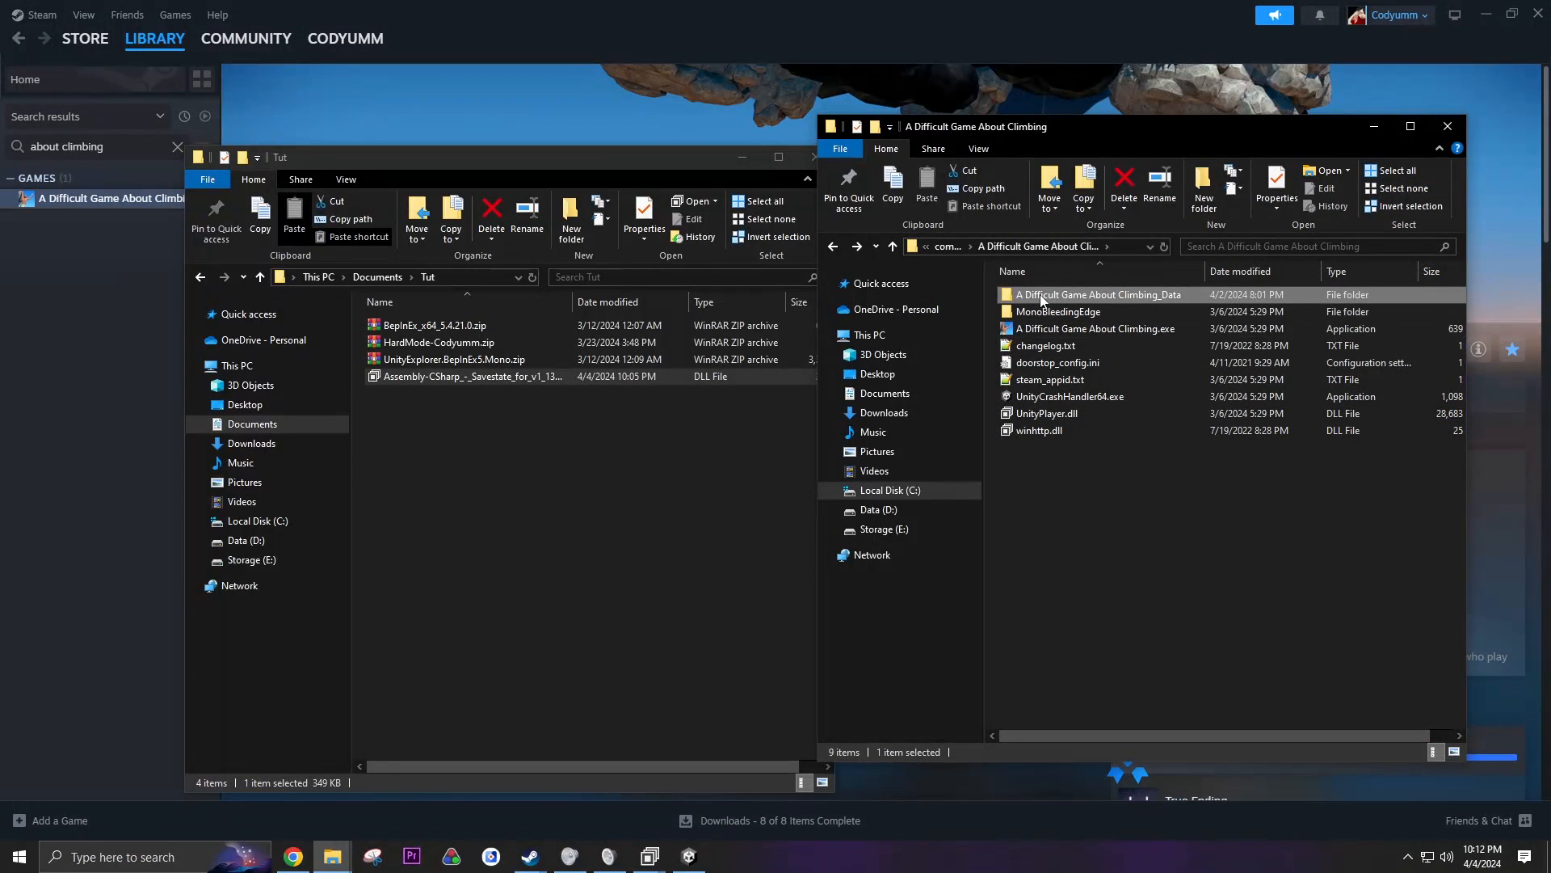
- In _Data\Managed, rename the Savestate DLL to Assembly-CSharp.dll beside Assembly-CSharp-backup.dll
double_click(1099, 294)
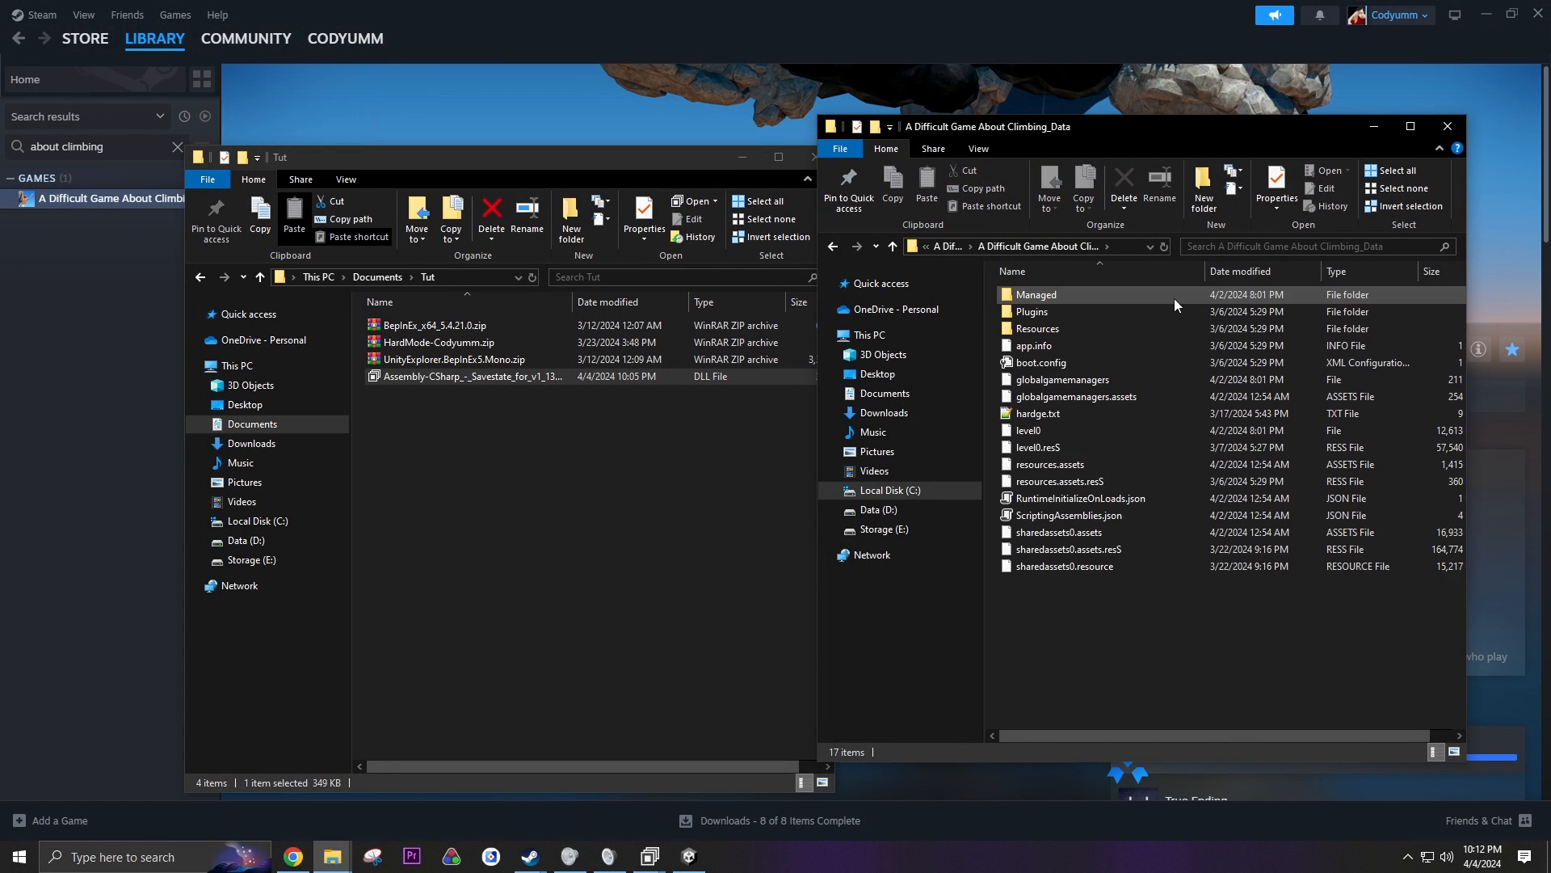
double_click(1034, 294)
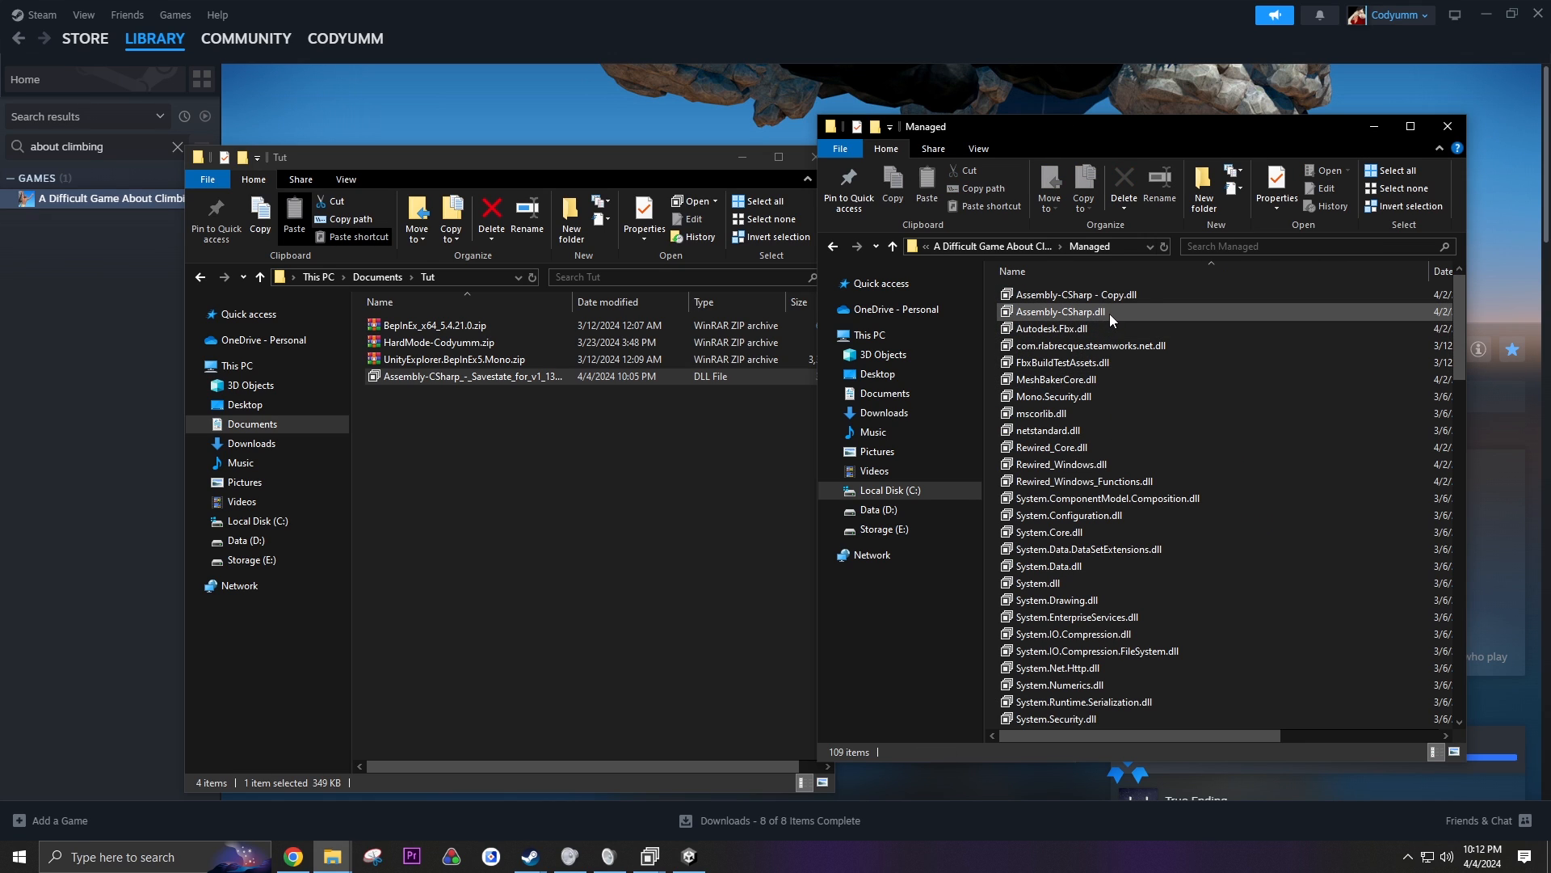
mouse_move(1087, 318)
type("-backup")
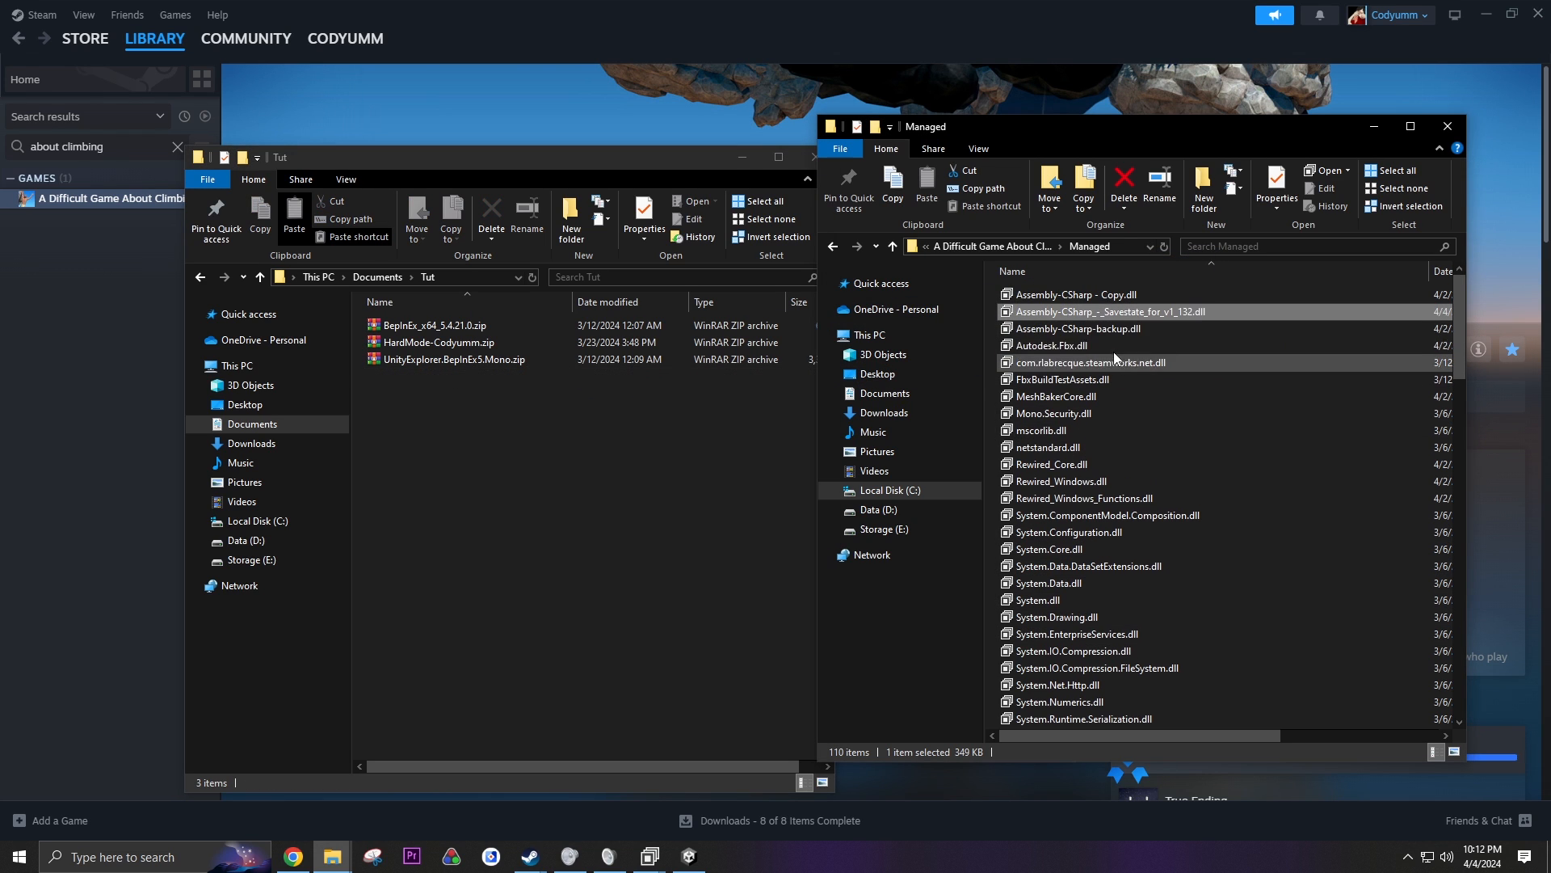
right_click(1107, 312)
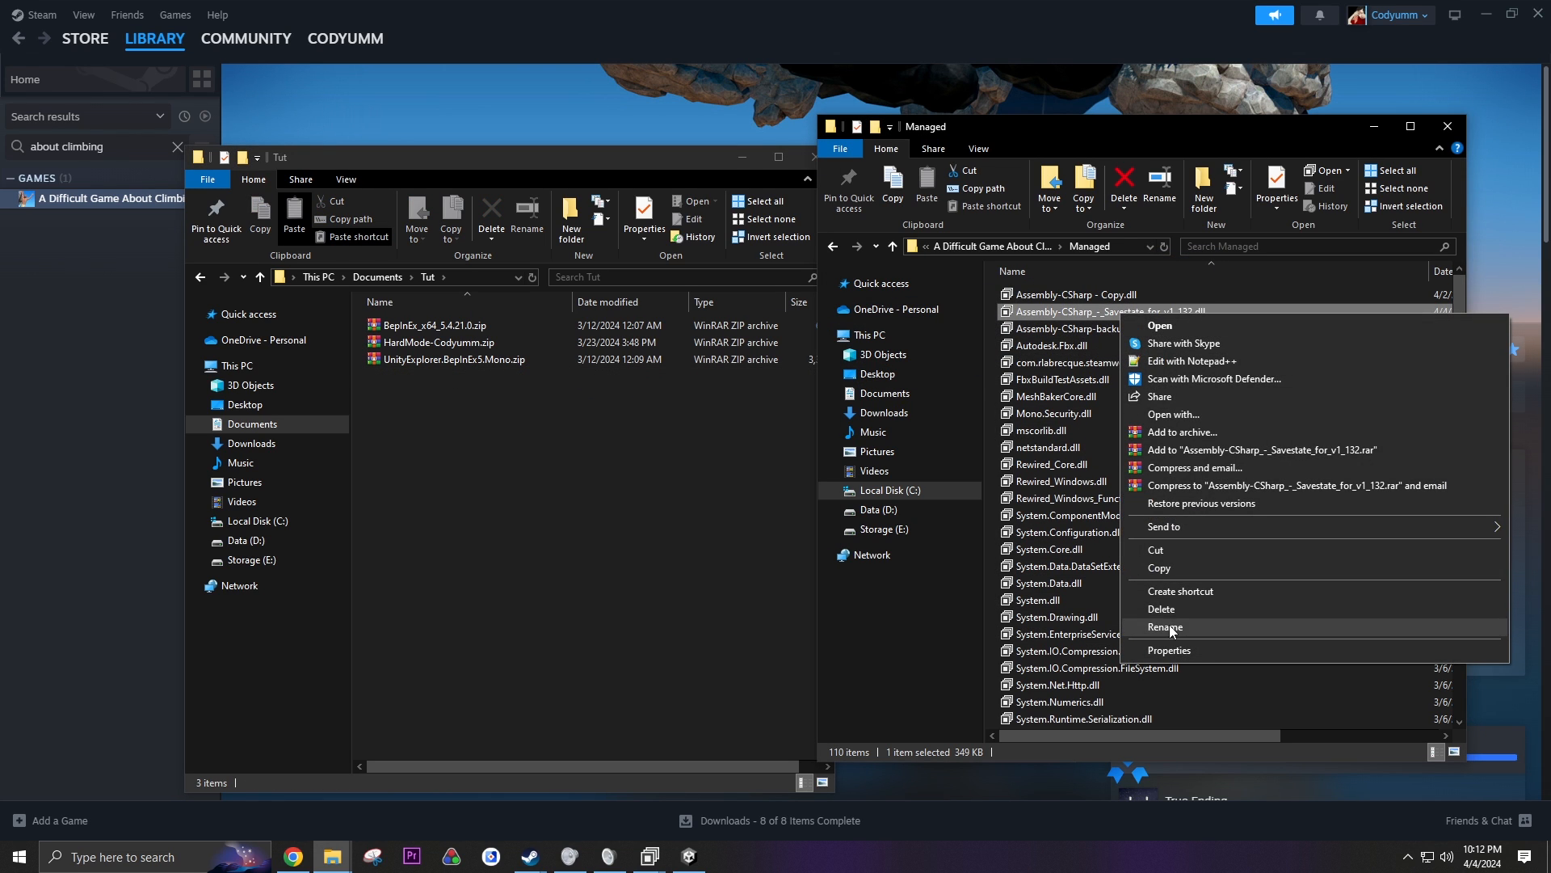
left_click(1165, 627)
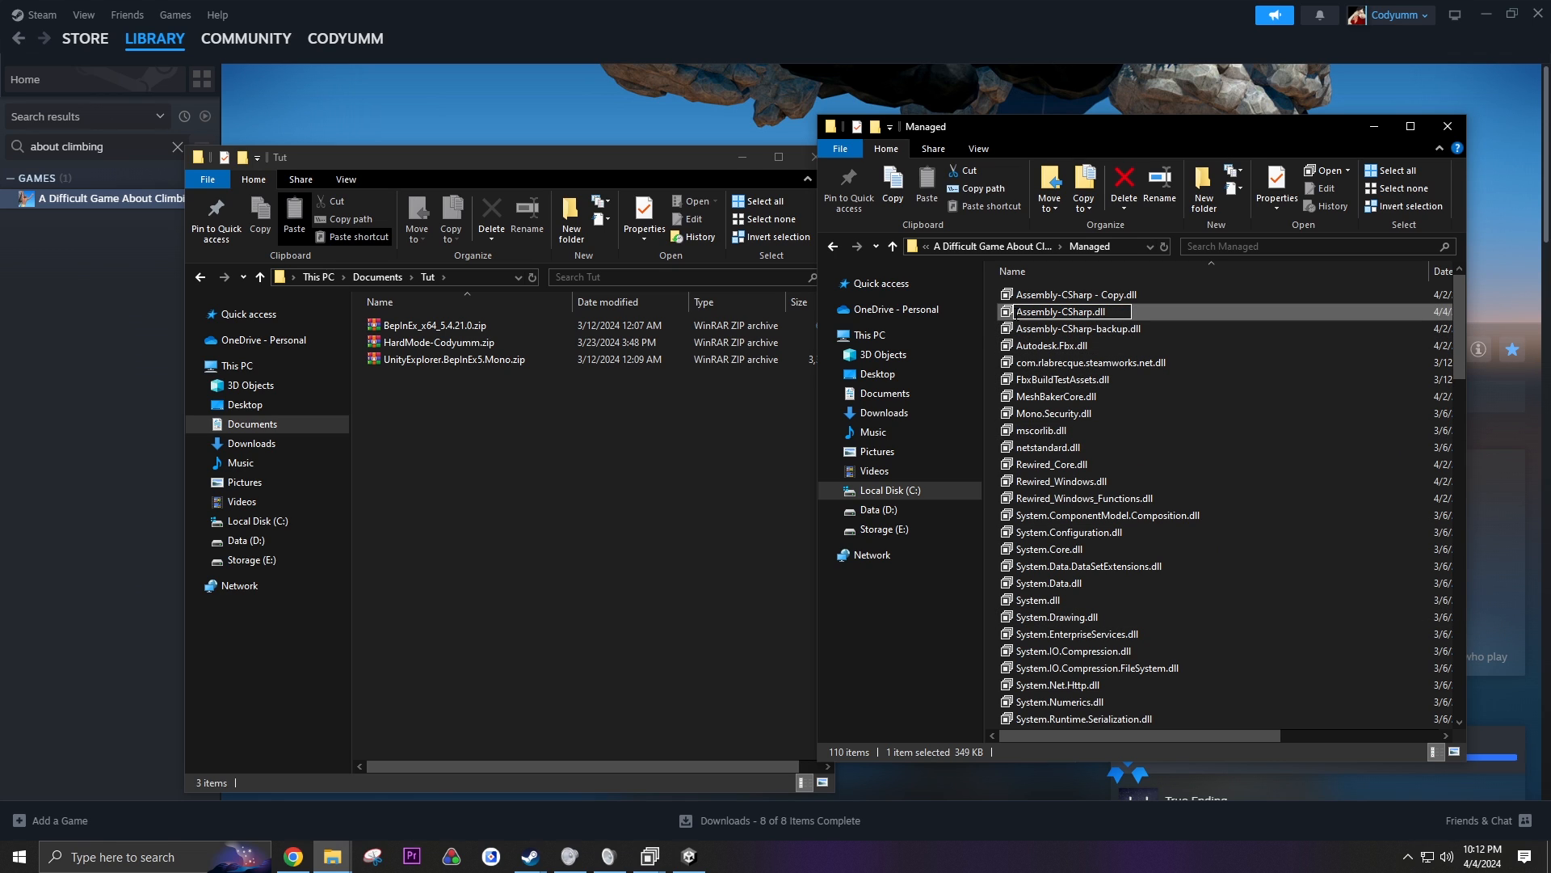
mouse_move(1076, 330)
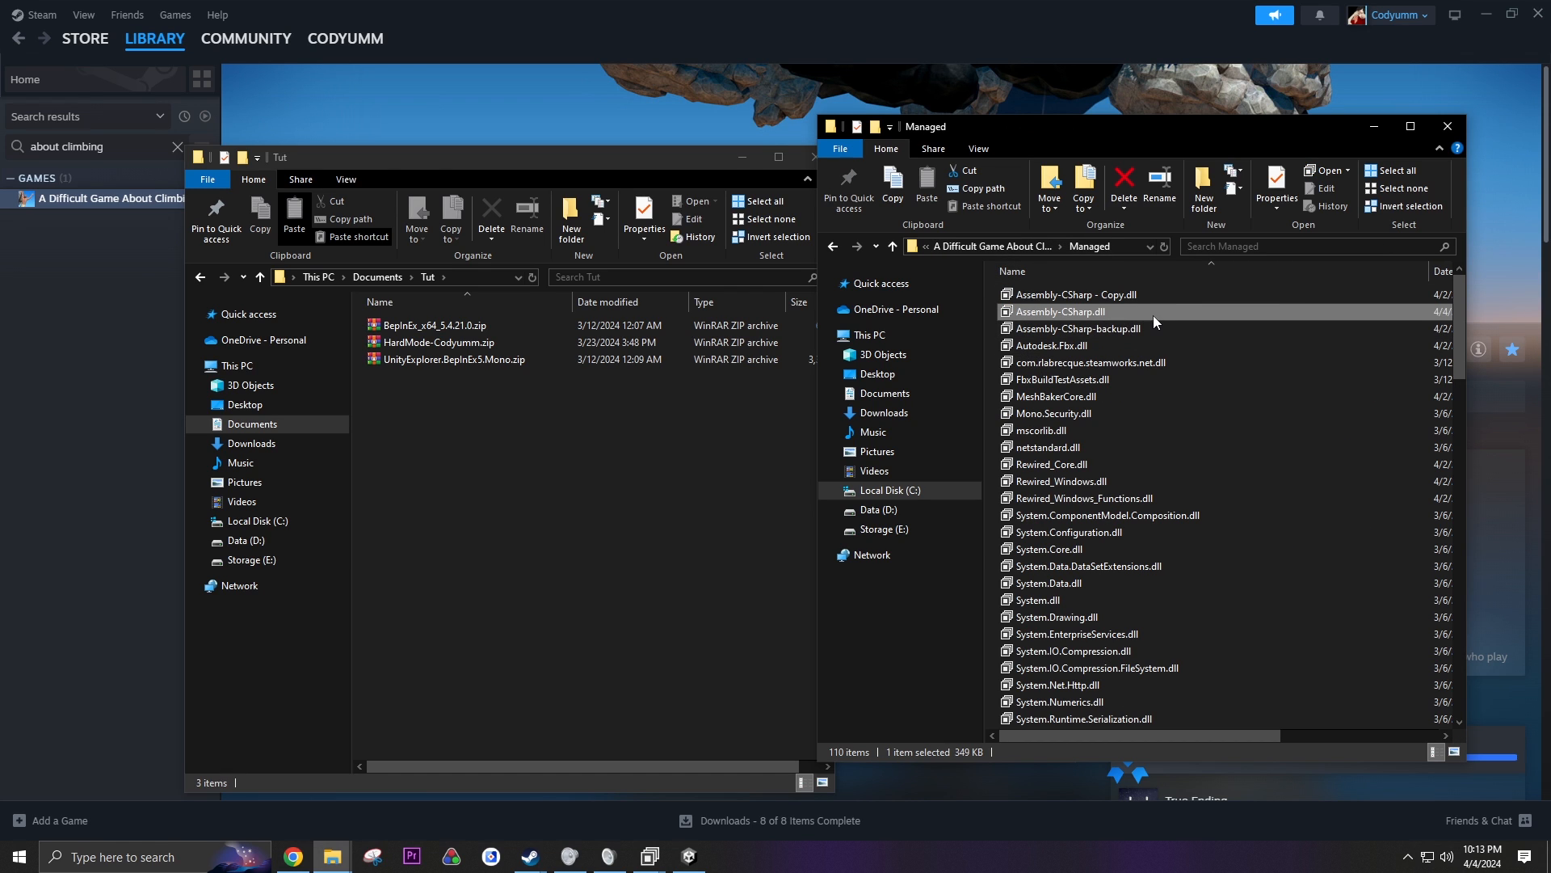
mouse_move(1106, 328)
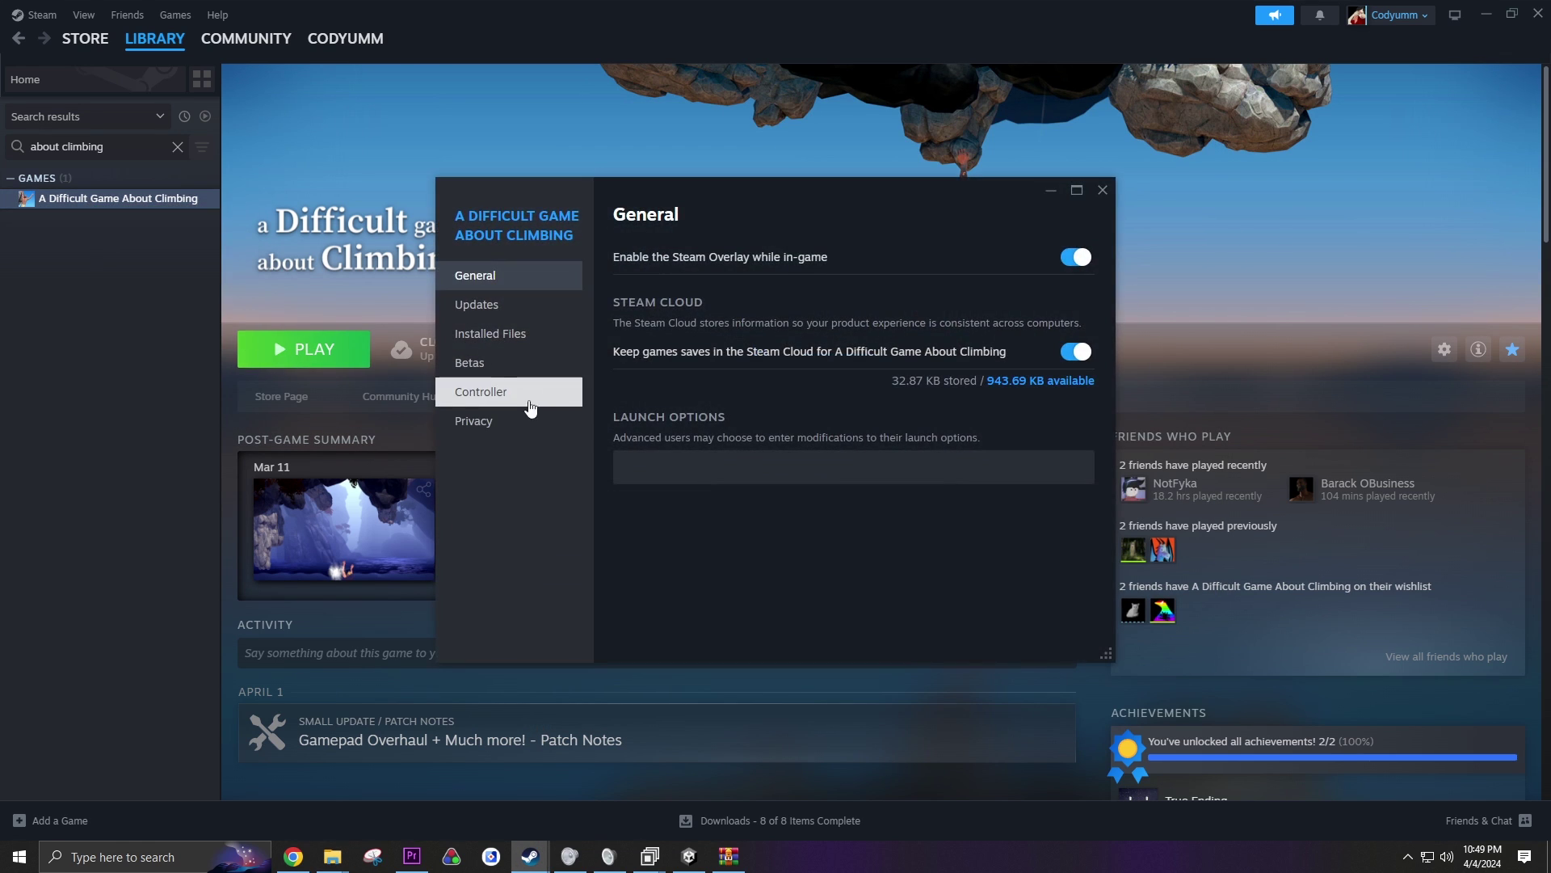
- Browse the installed files and inspect the game's _Data folder
left_click(489, 333)
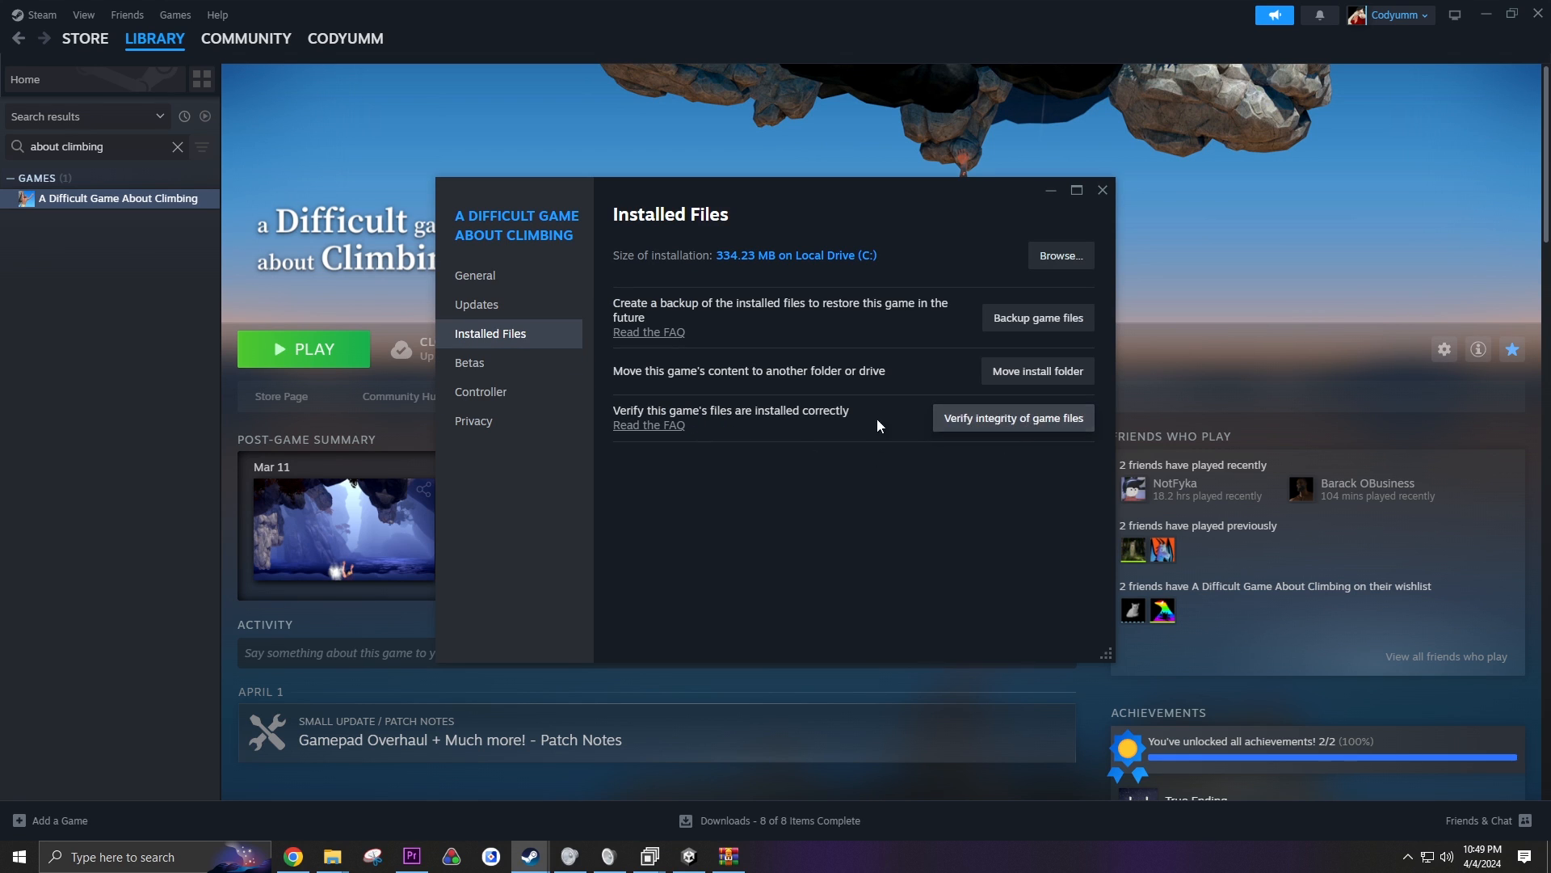
left_click(1060, 256)
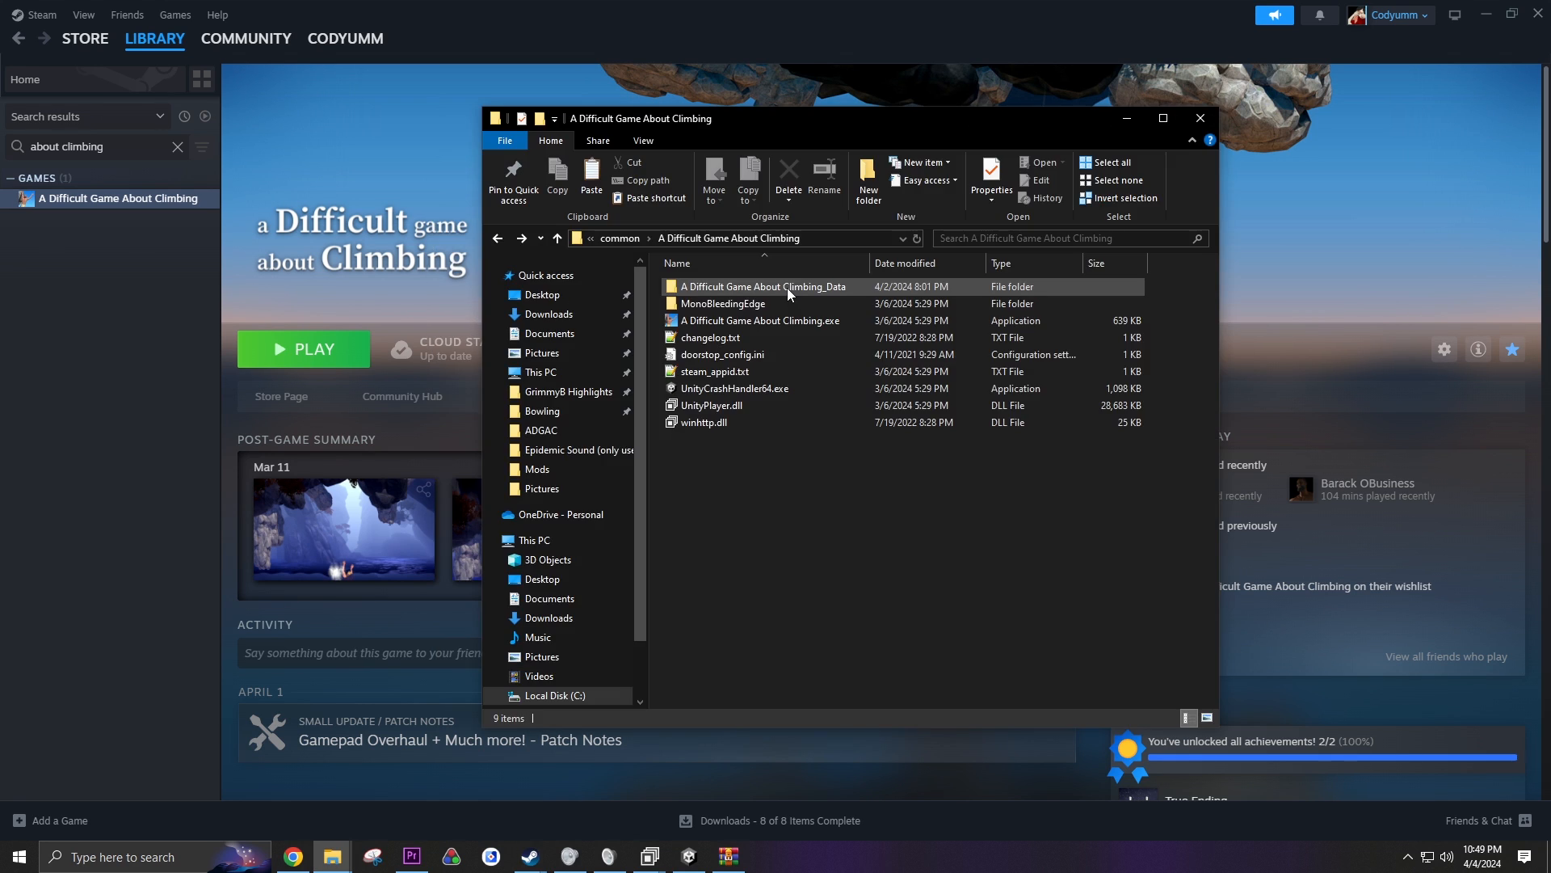
mouse_move(766, 288)
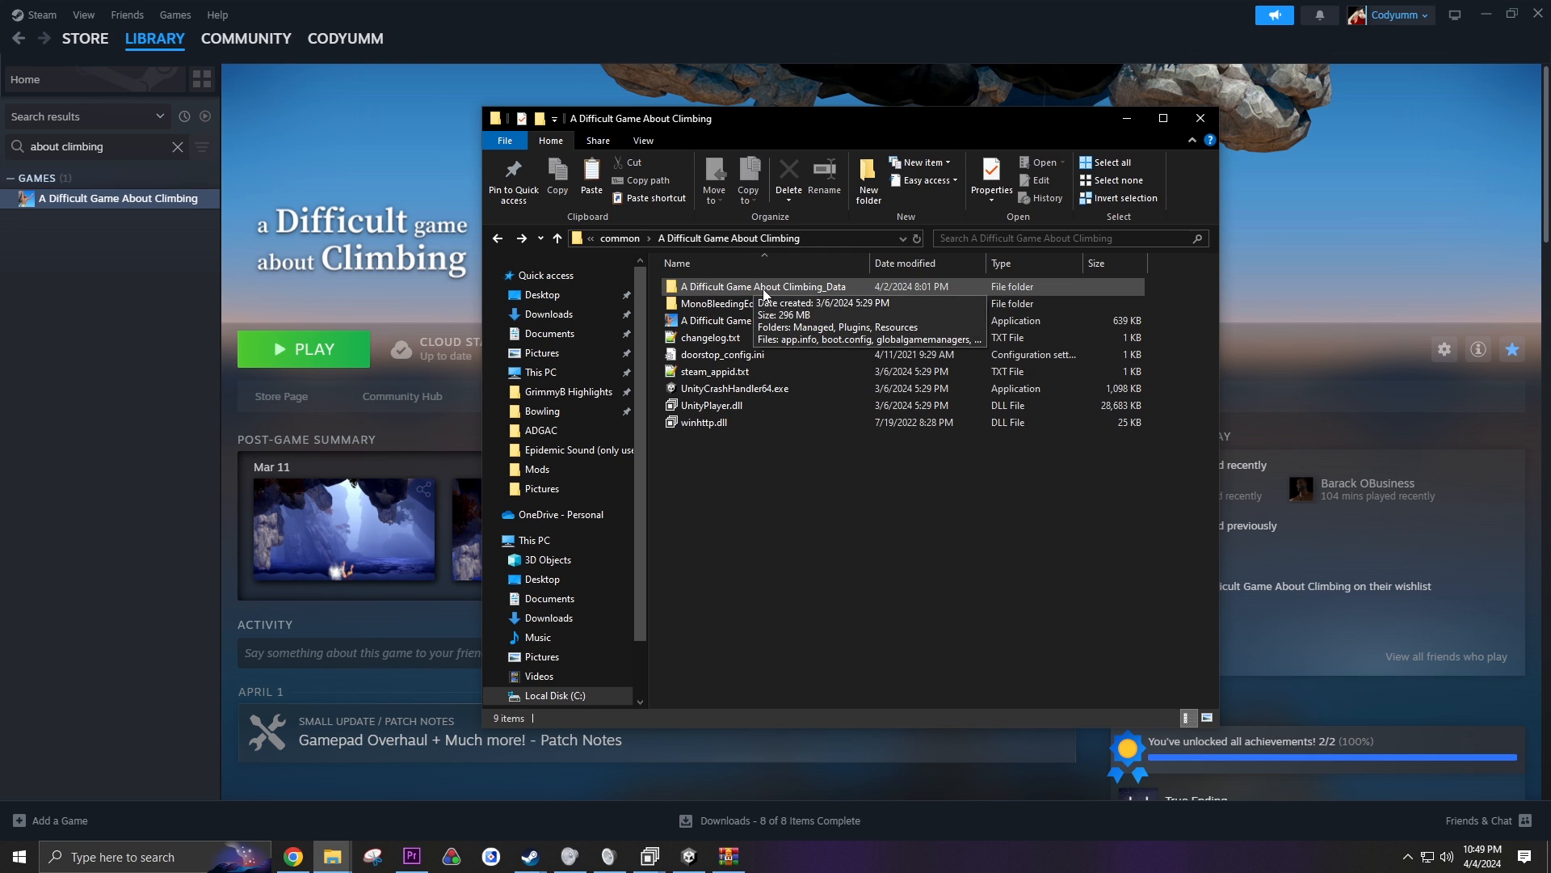
double_click(763, 286)
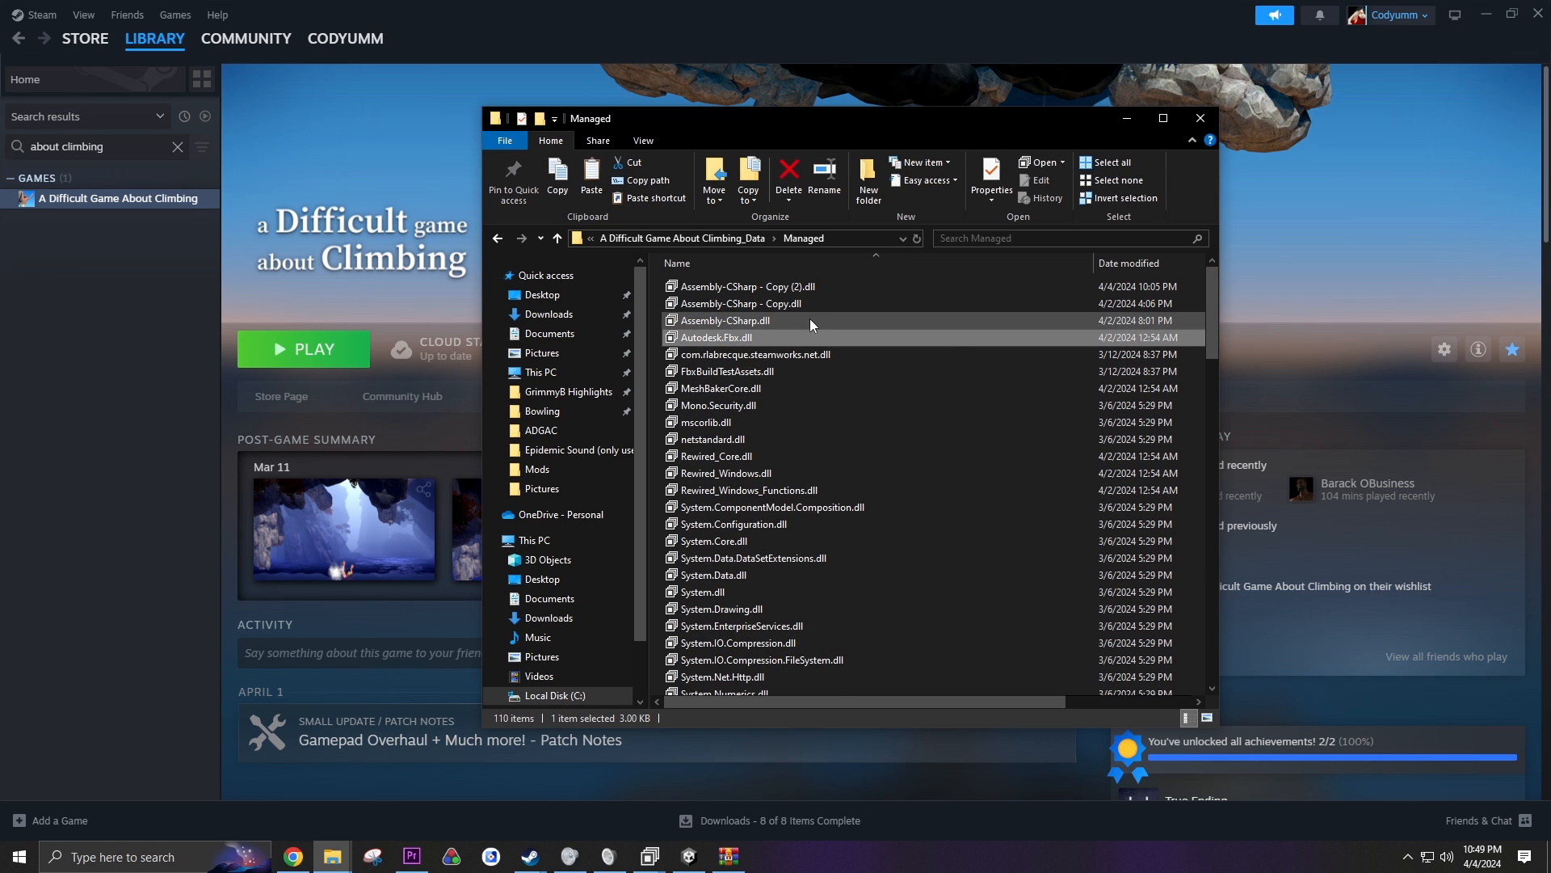
- Back in Installed Files, verify the integrity of the game's files to restore the originals
left_click(1199, 118)
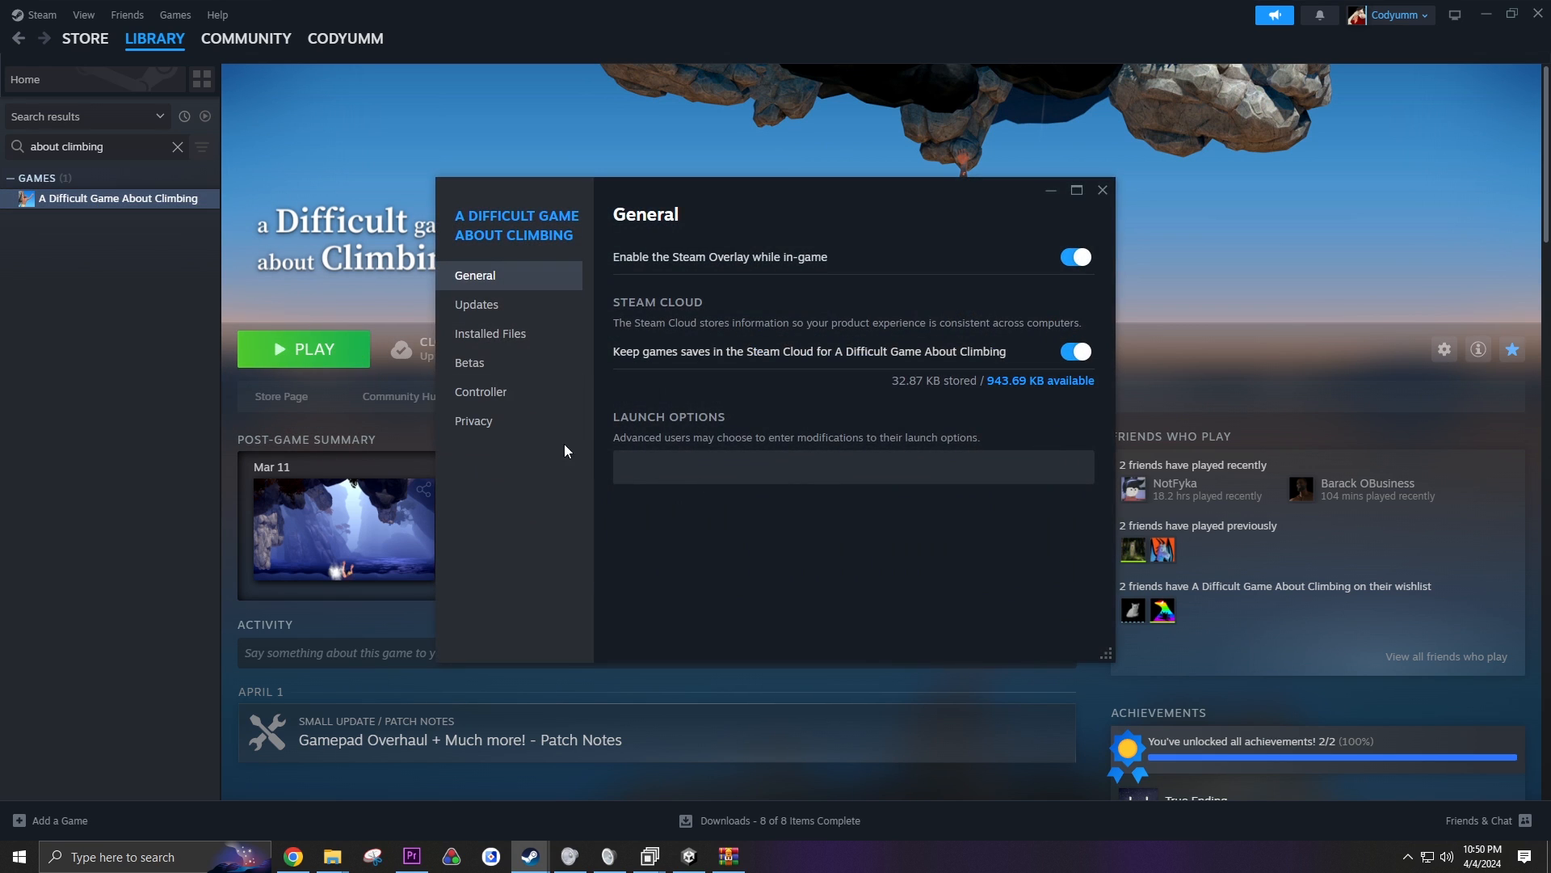
left_click(489, 333)
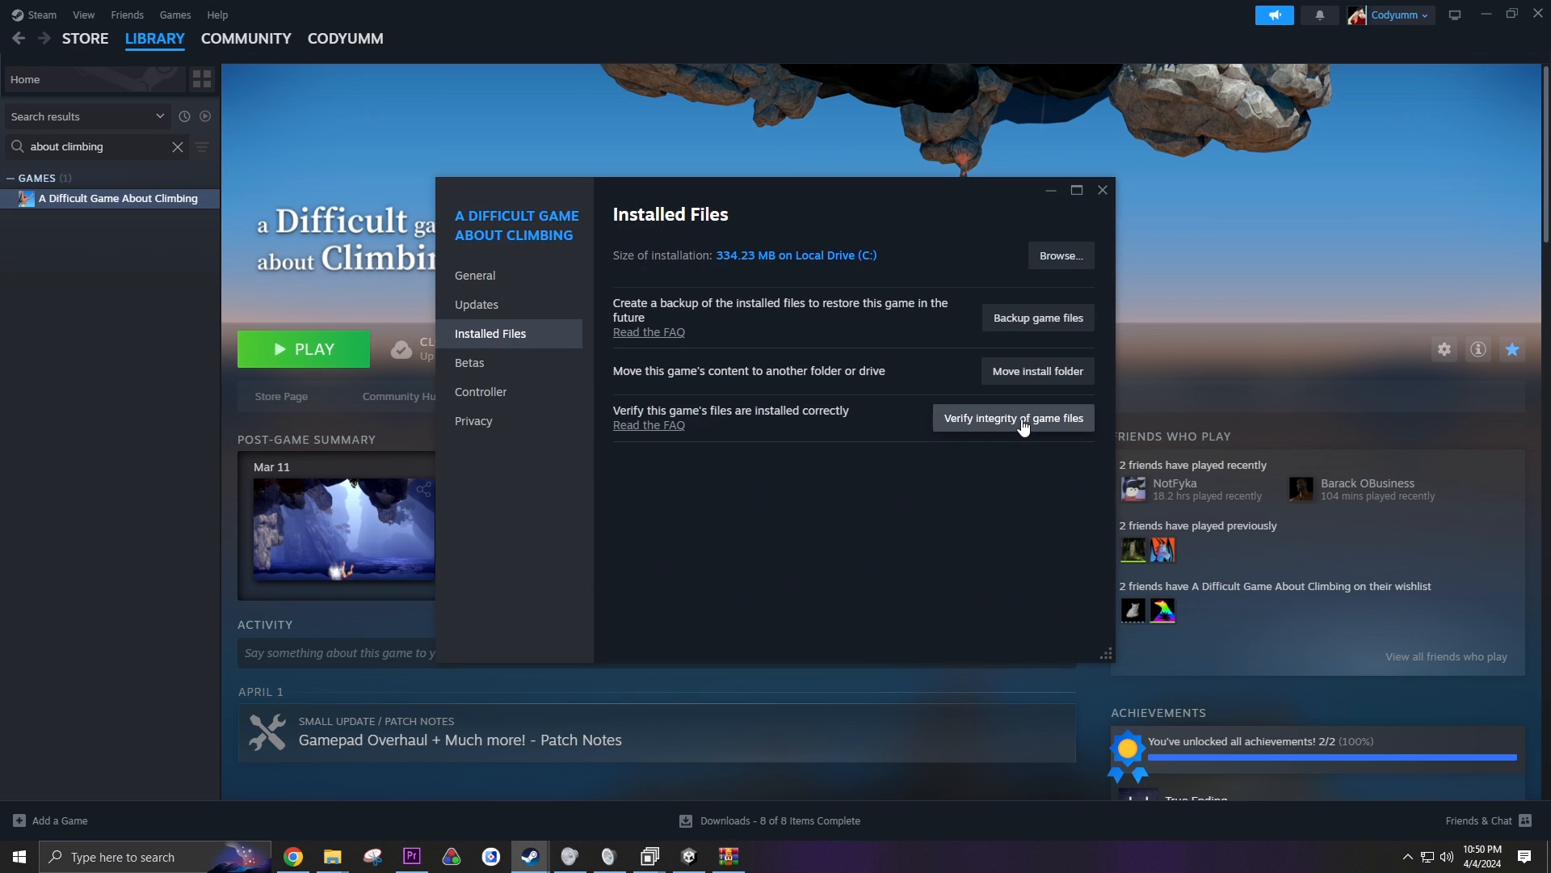
left_click(1102, 191)
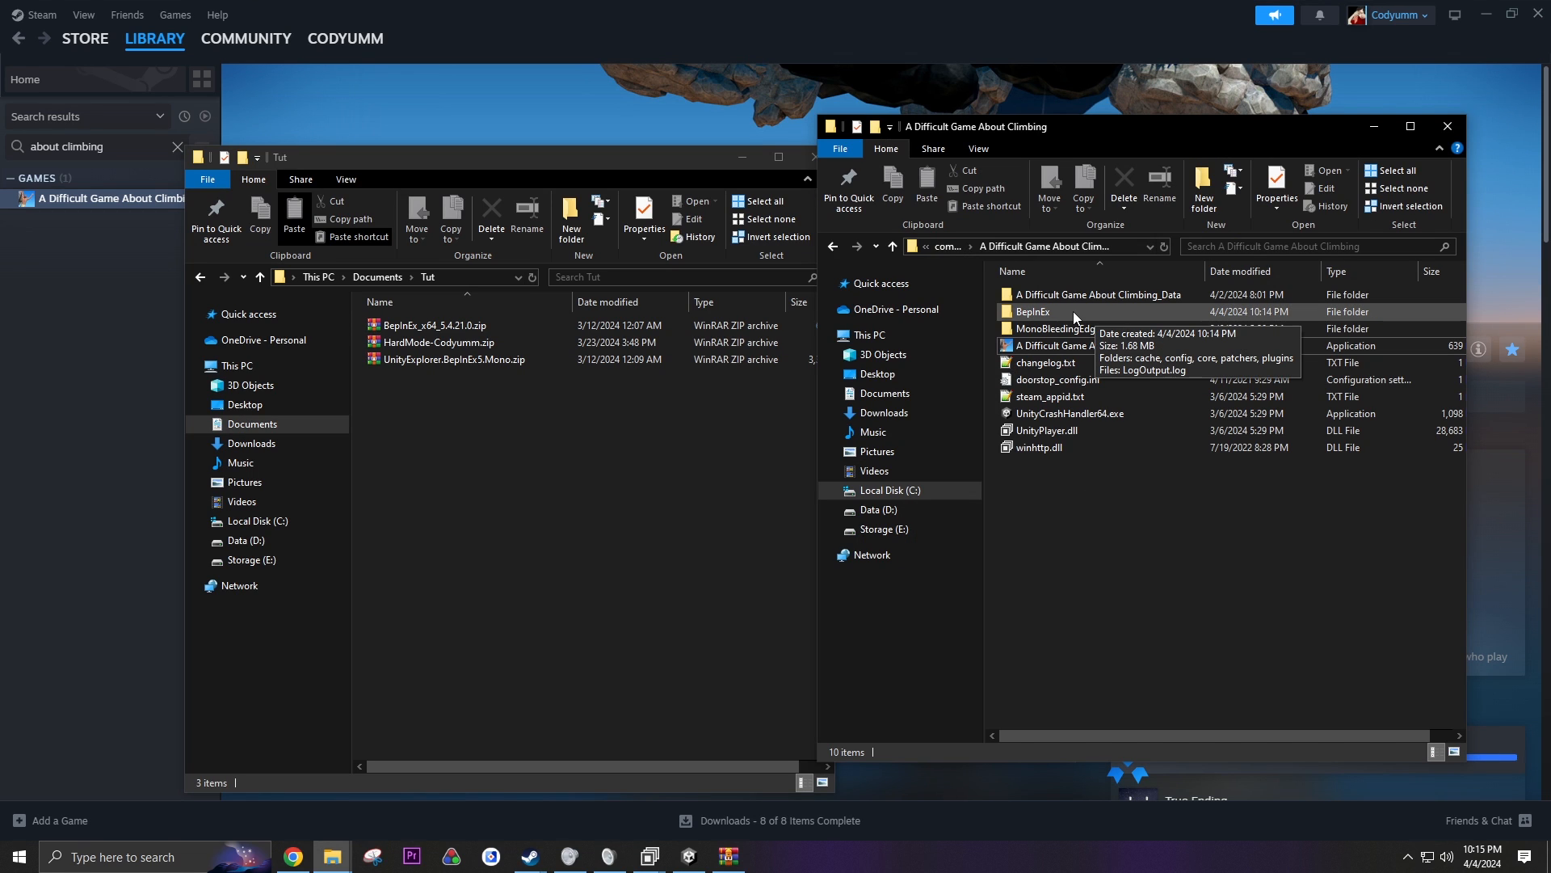
mouse_move(1067, 317)
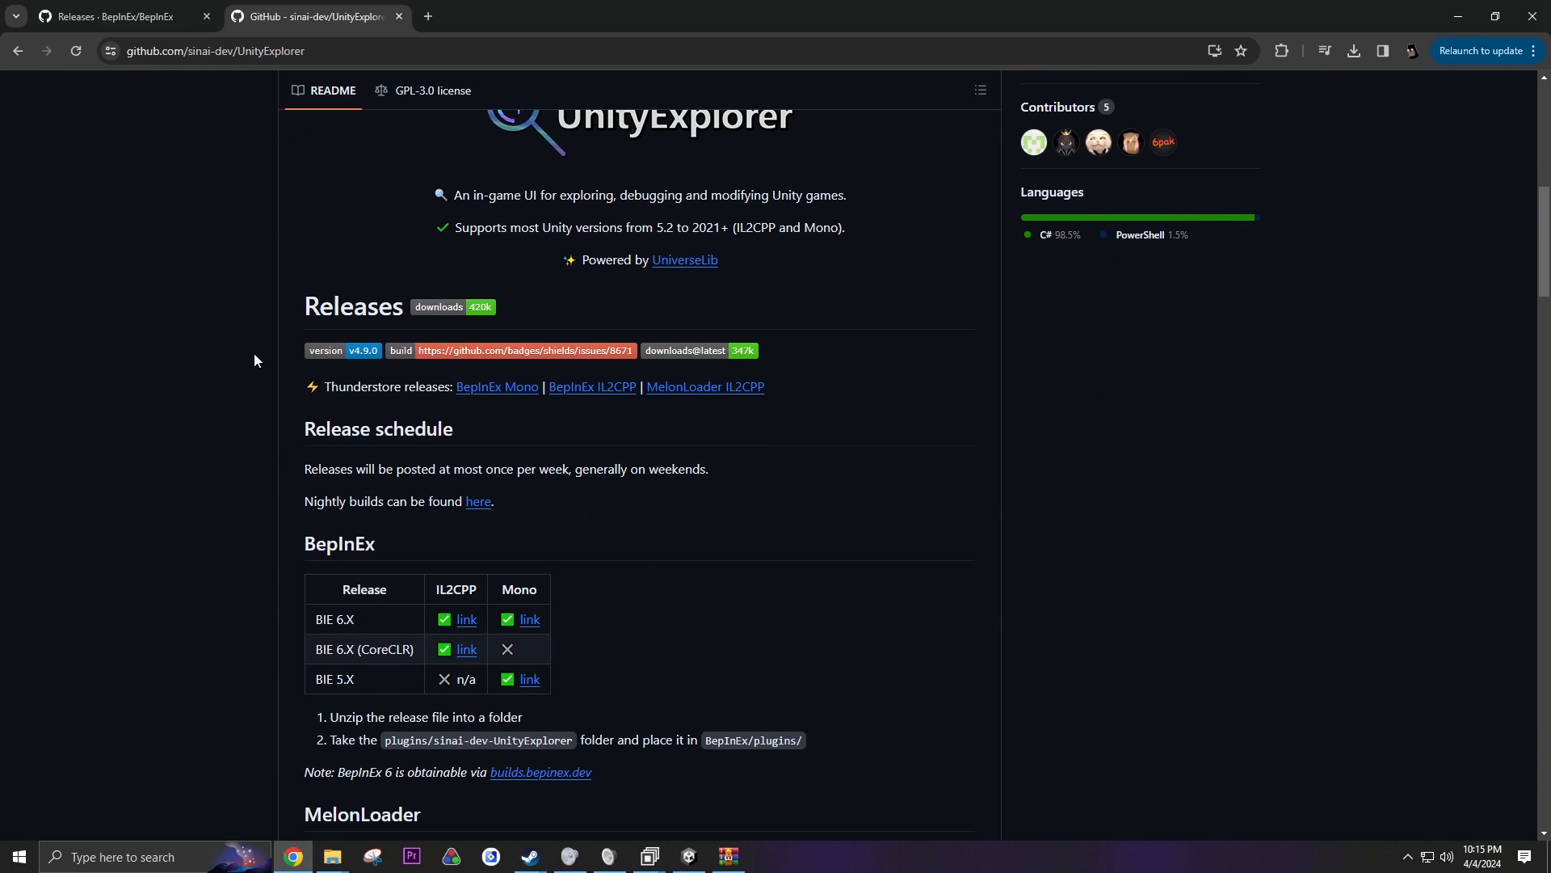
- Scroll the UnityExplorer README to its BepInEx install section
scroll("down", 3)
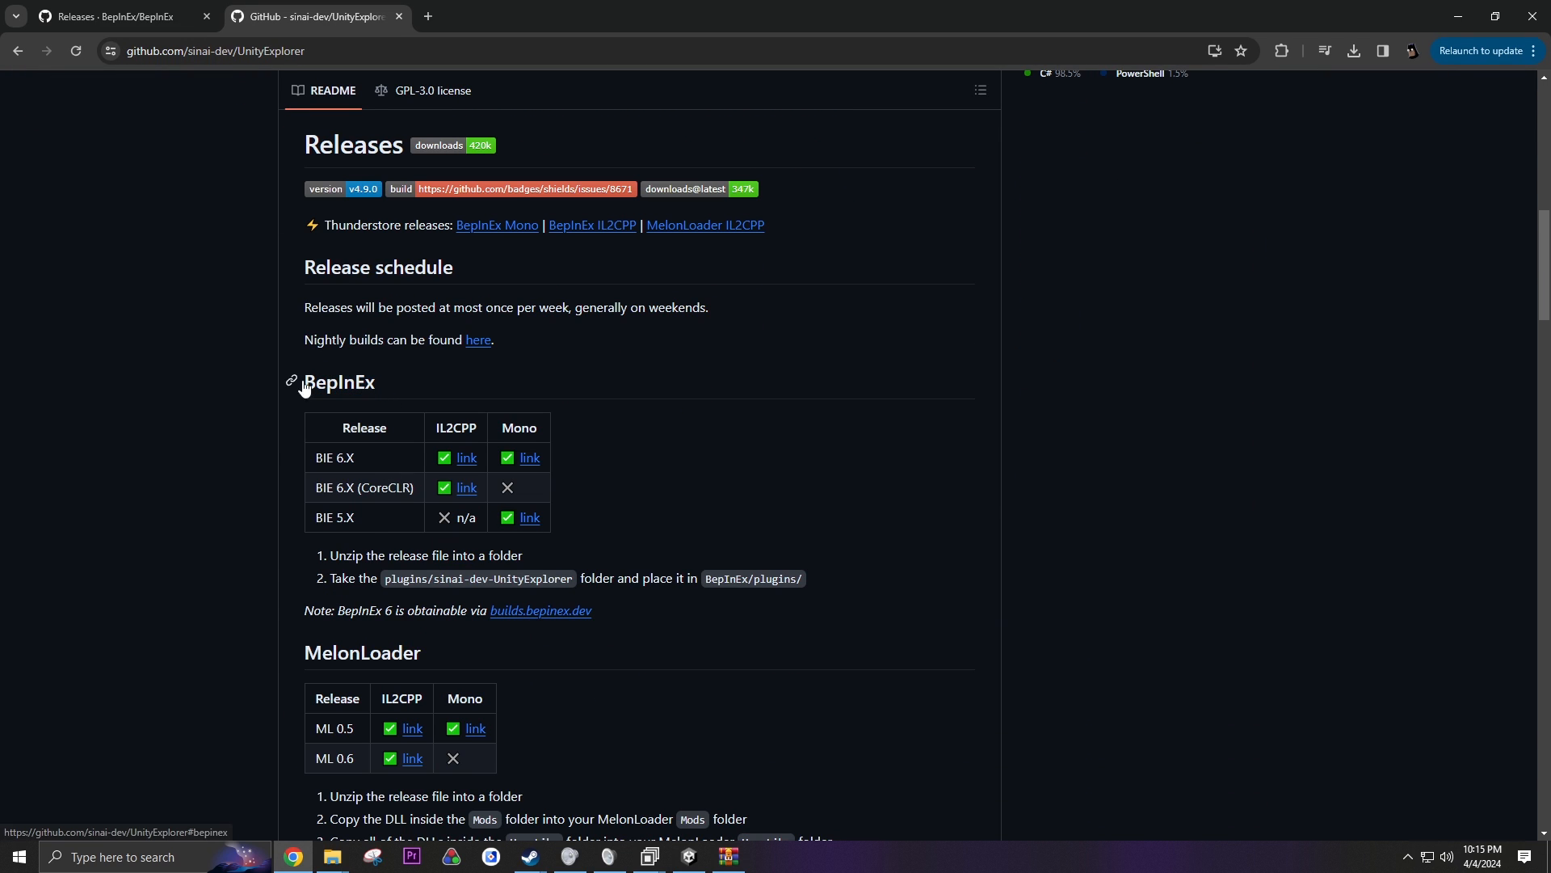
double_click(333, 517)
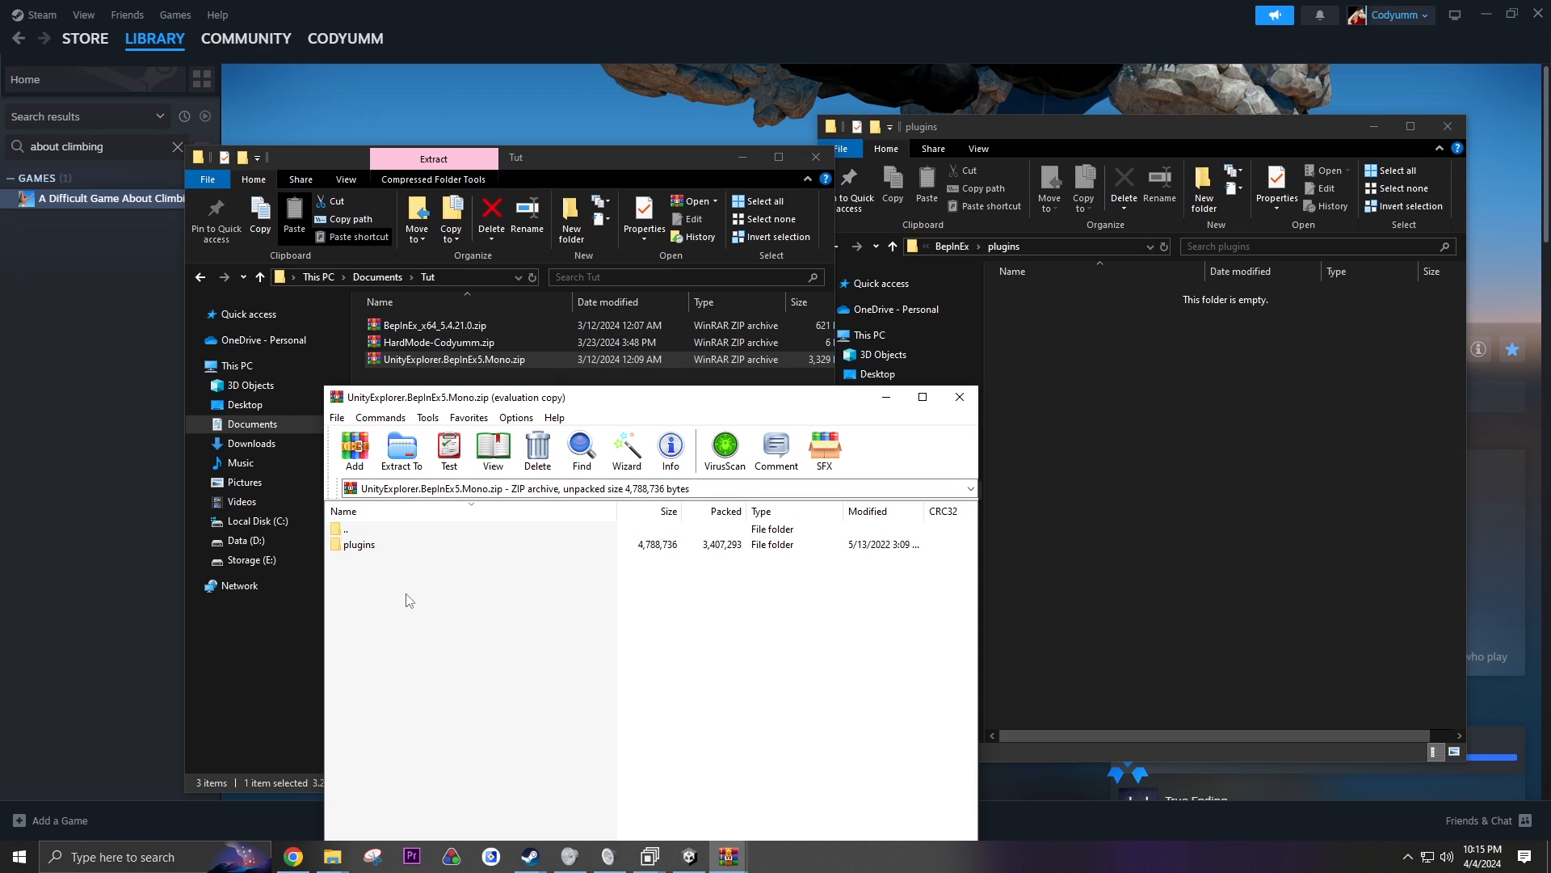
- Drag sinai-dev-UnityExplorer from the archive's plugins folder into the game's BepInEx\plugins
double_click(358, 544)
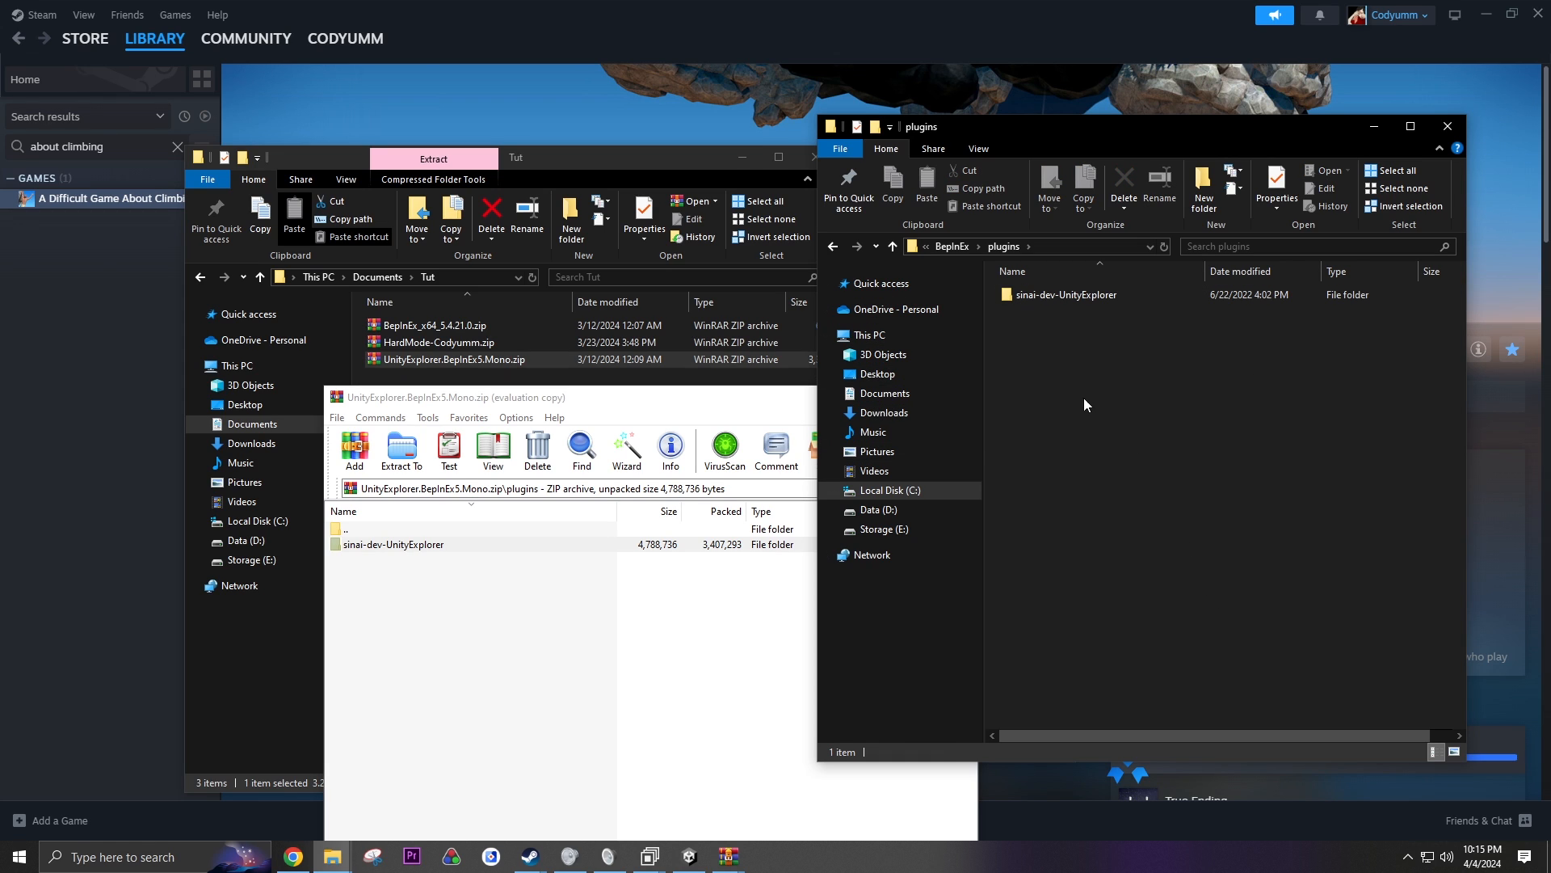
mouse_move(698, 410)
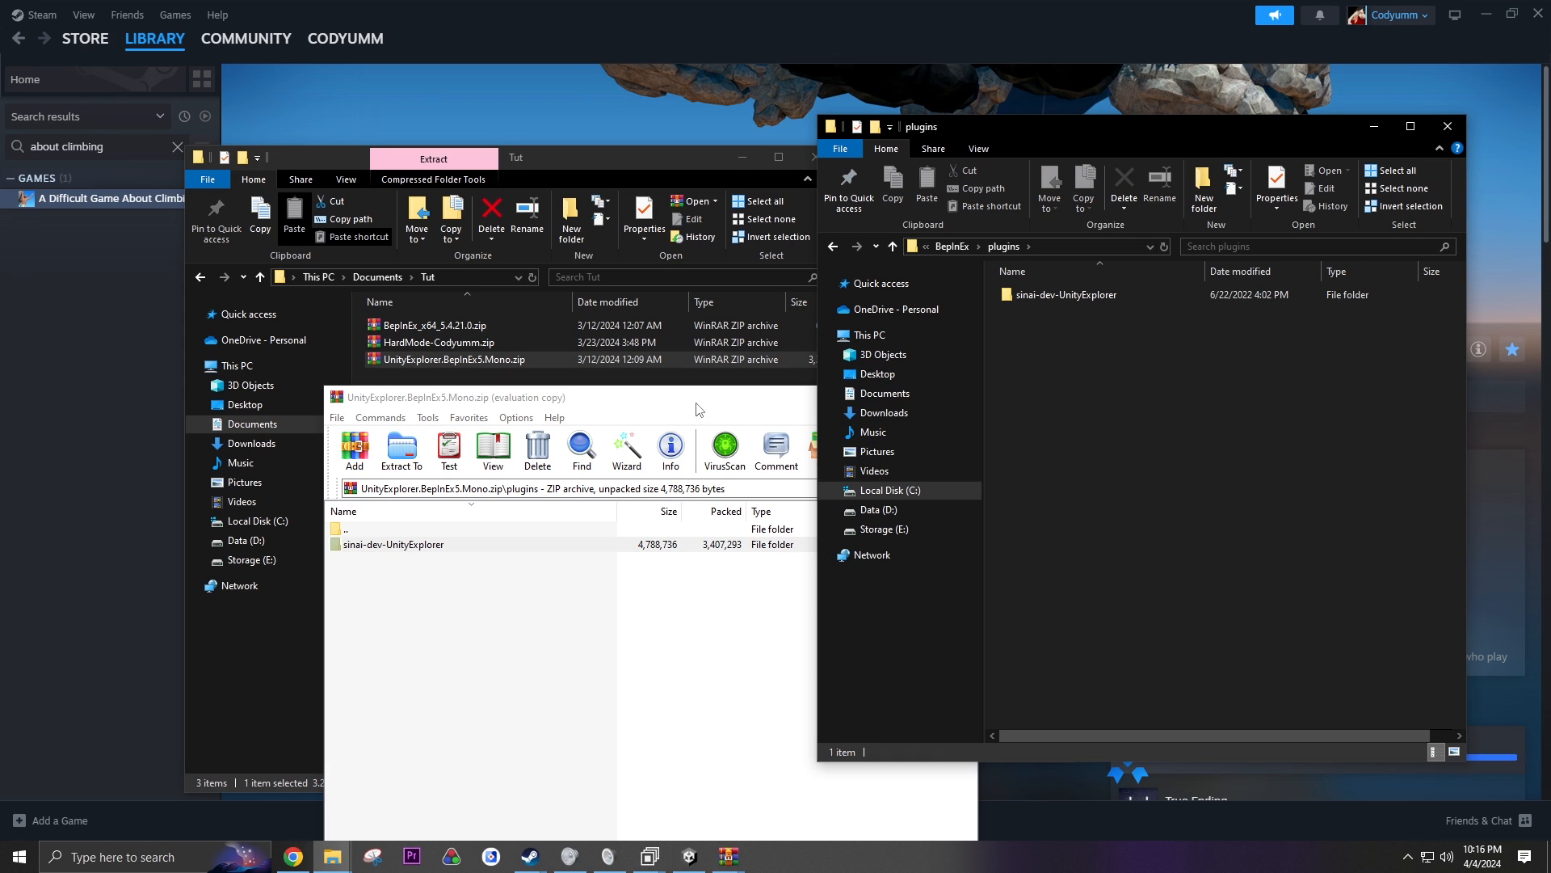